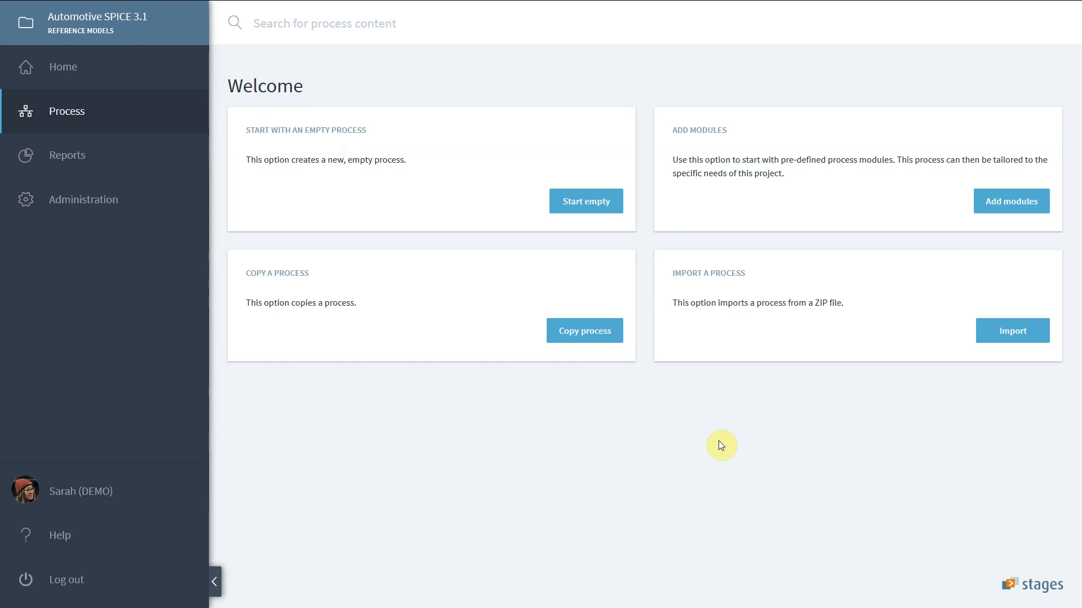
mouse_move(235, 31)
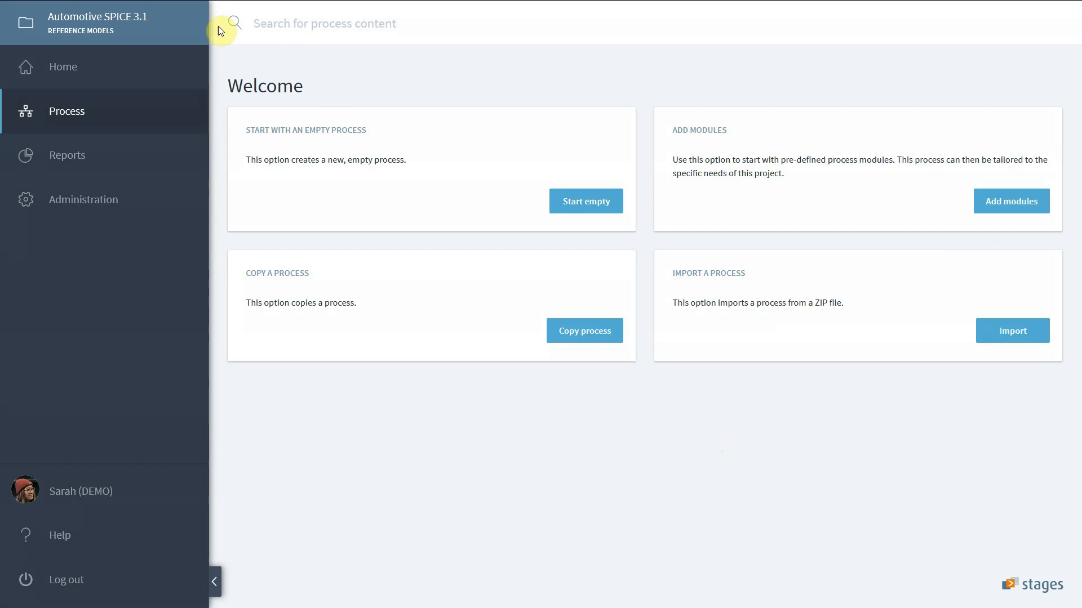
mouse_move(117, 21)
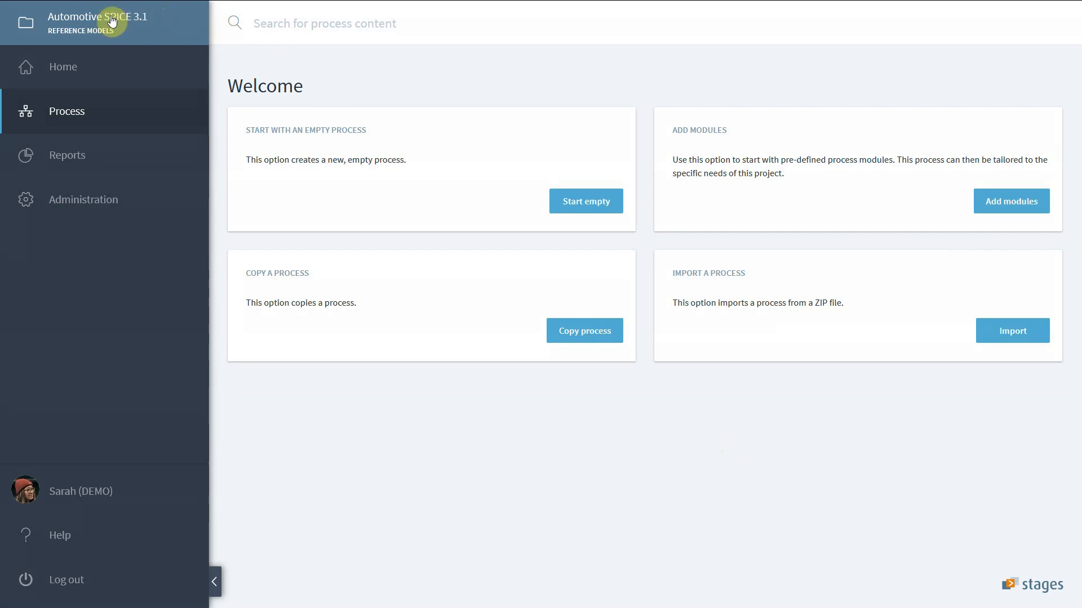
mouse_move(117, 63)
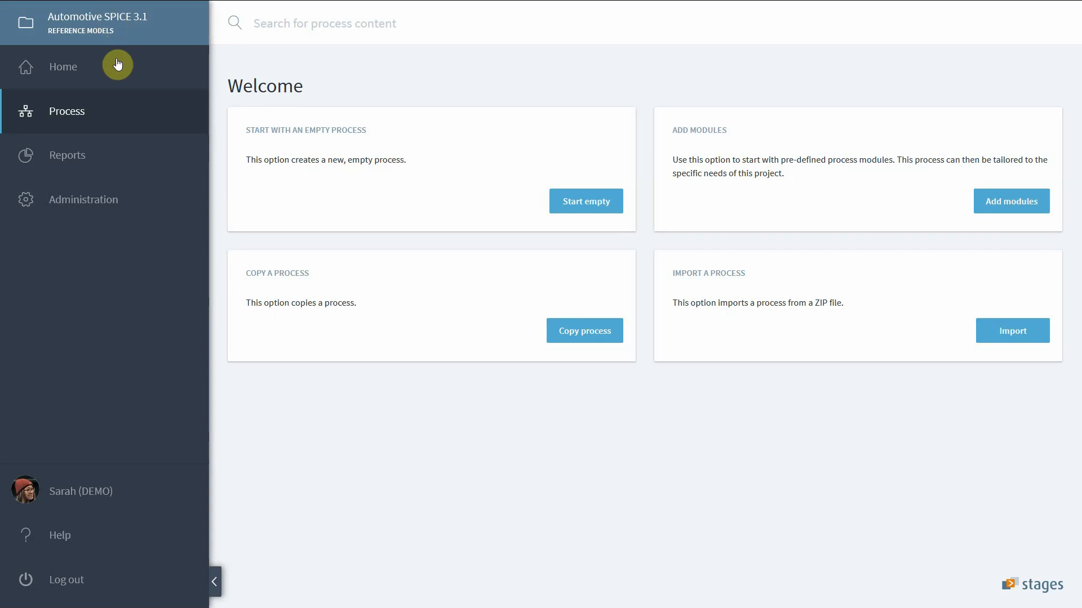
mouse_move(318, 351)
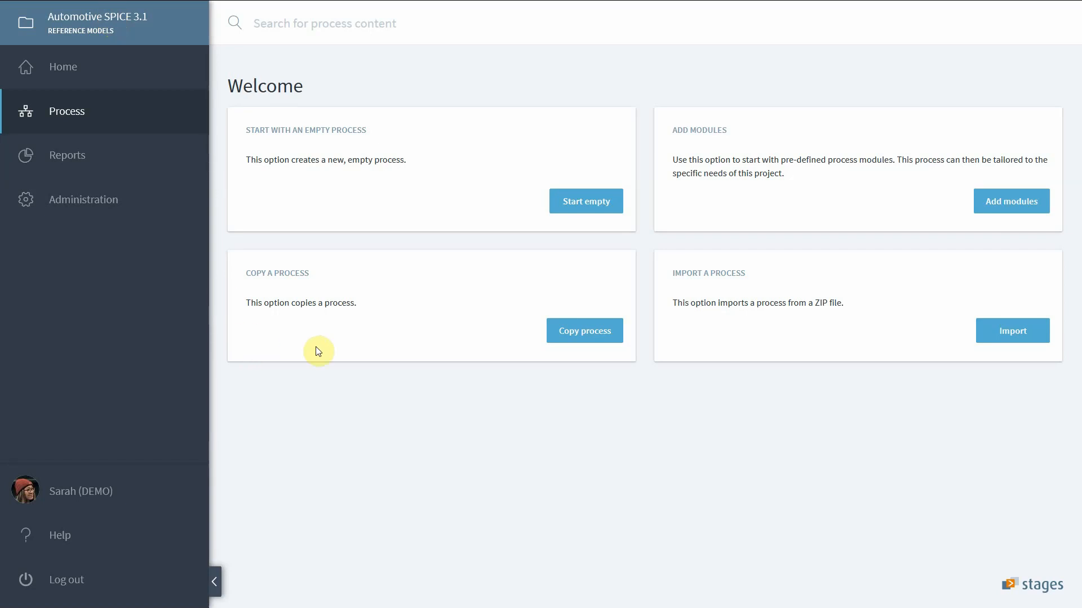
mouse_move(711, 393)
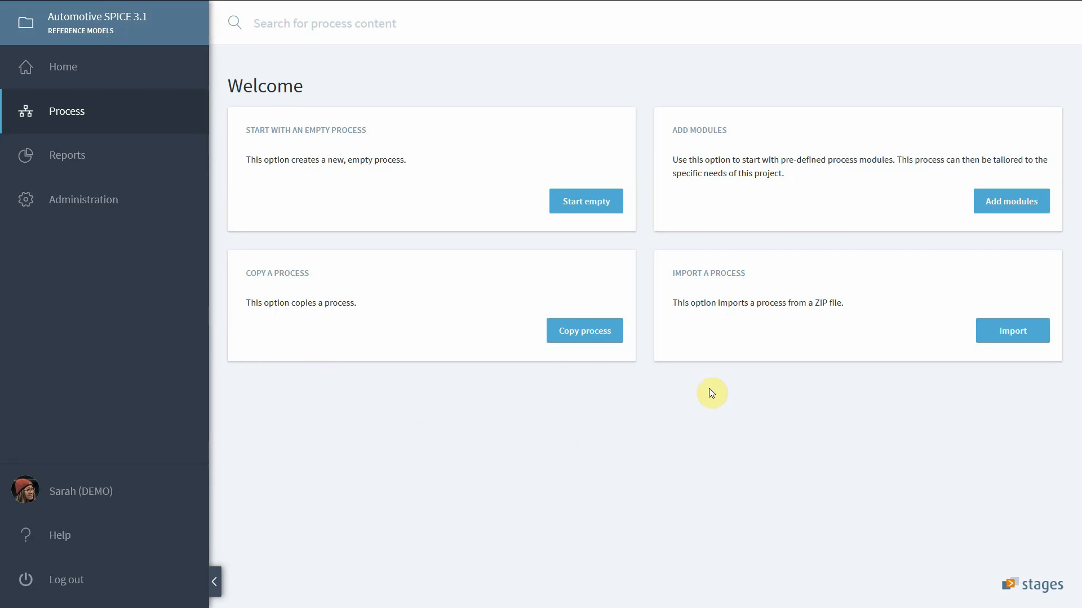
mouse_move(994, 333)
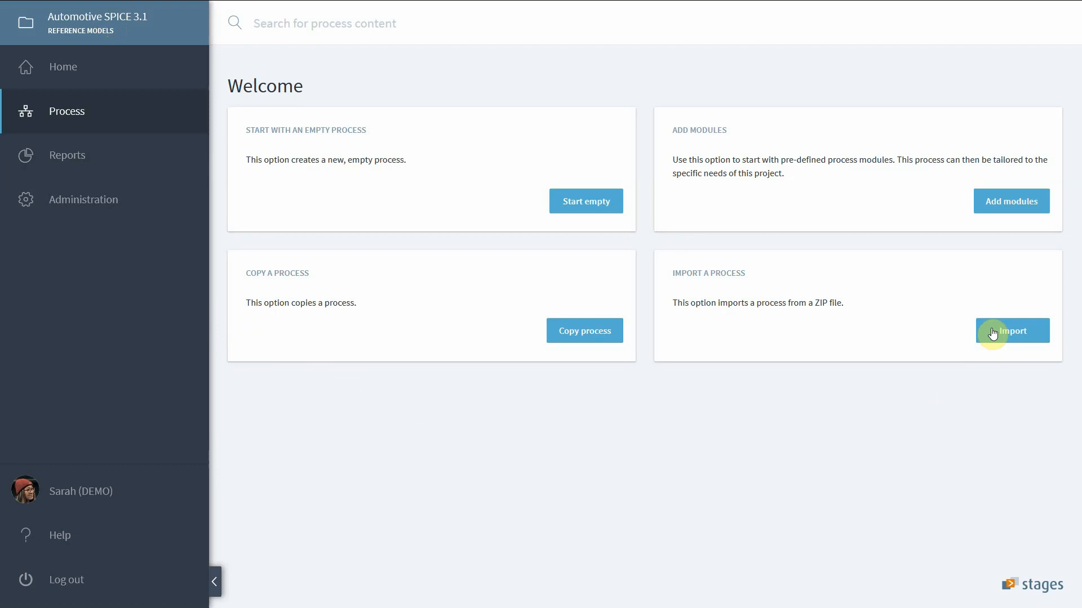
- Import the Automotive SPICE 3.1.zip process file chosen from the computer
click(1012, 331)
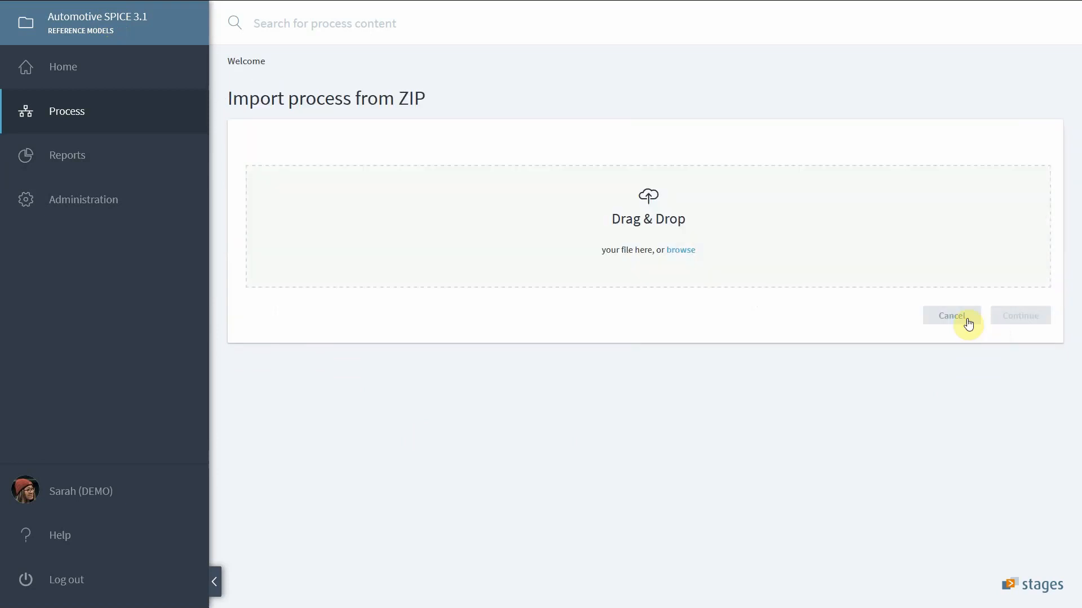
mouse_move(545, 118)
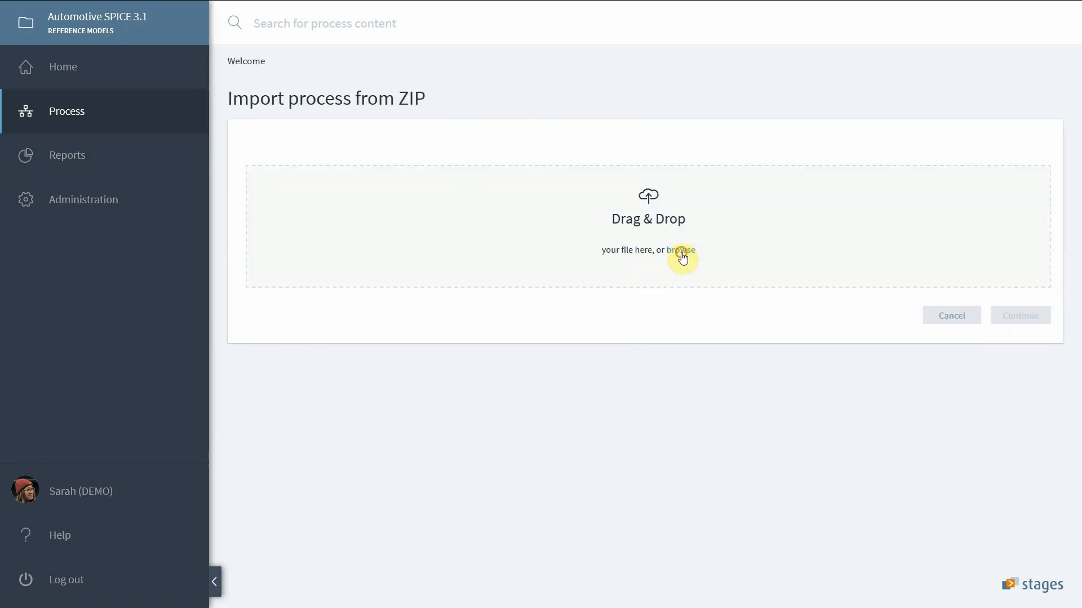
click(681, 250)
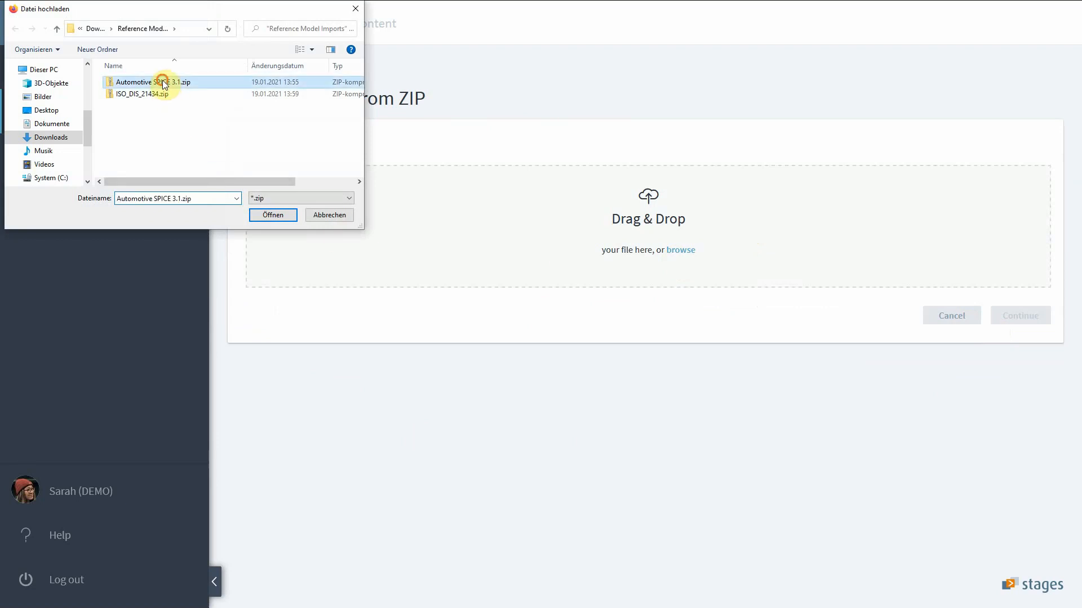
click(271, 214)
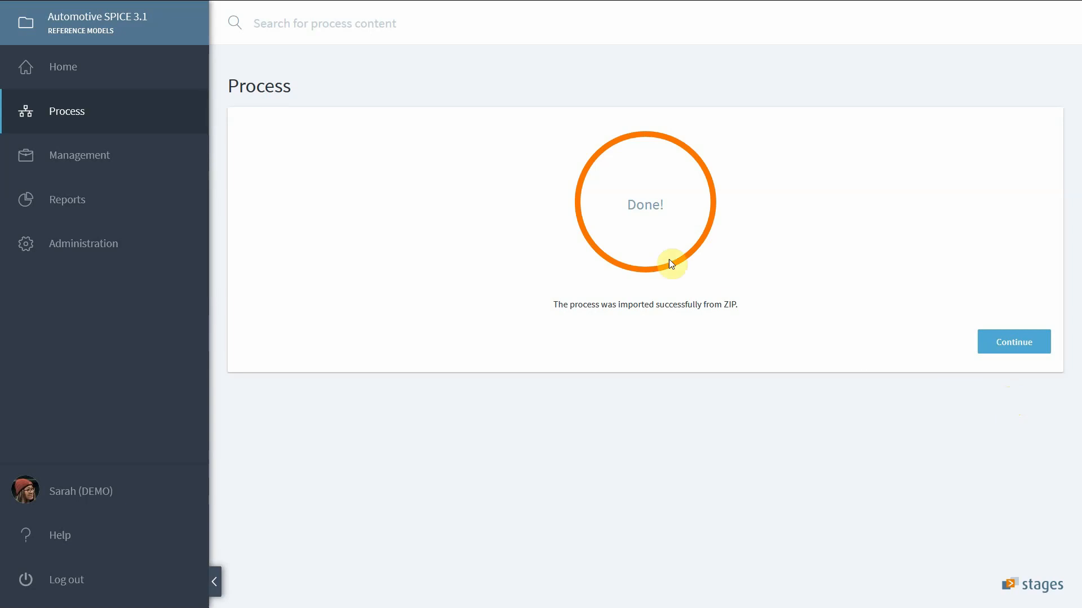
mouse_move(708, 269)
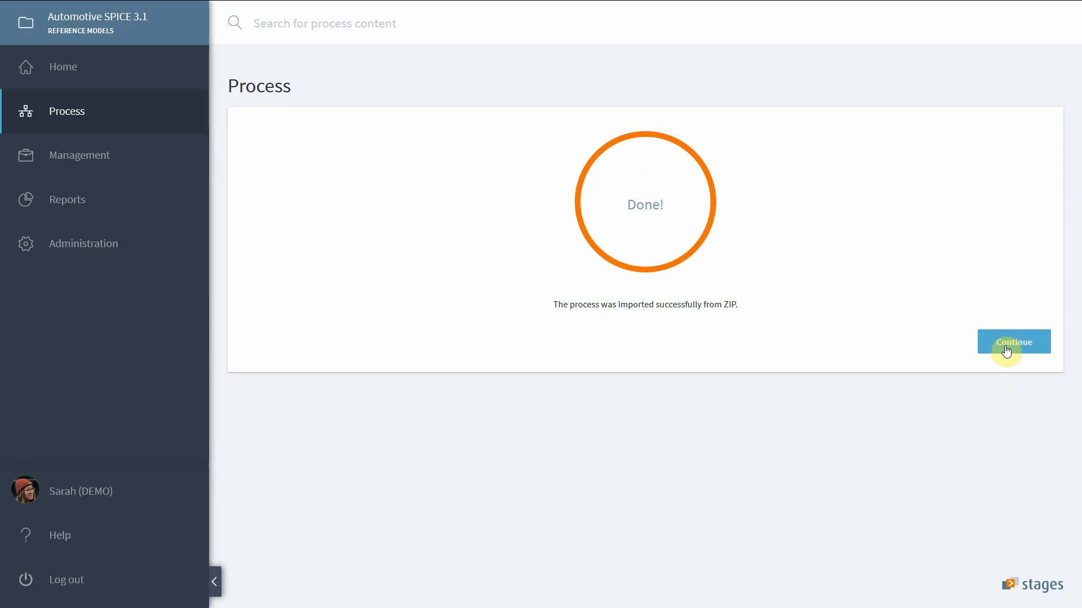
- Continue past the import confirmation to the Home overview of the reference model
click(1013, 343)
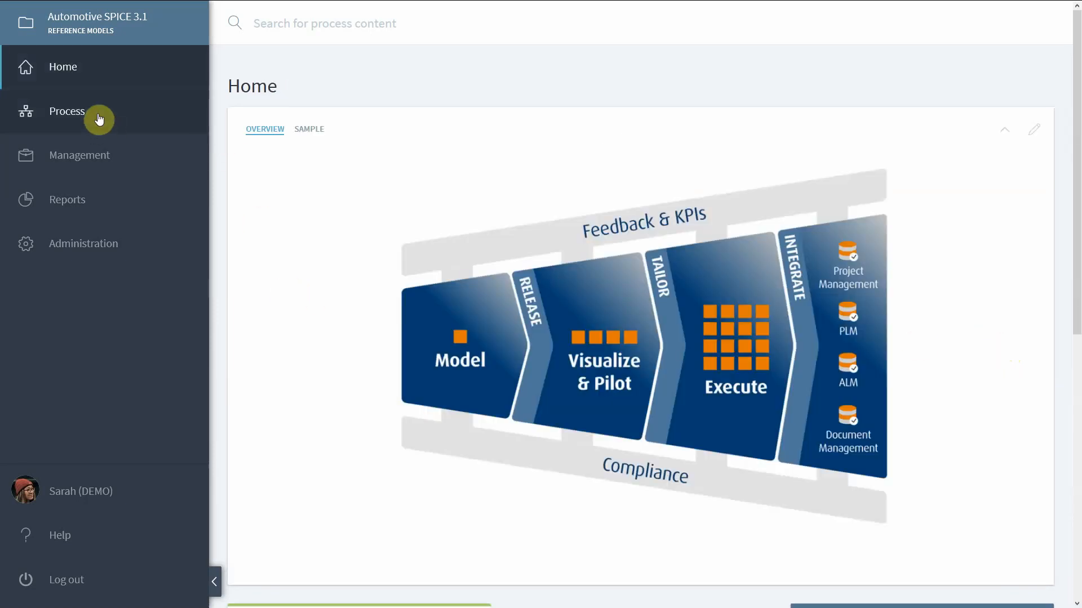
- Show the Automotive SPICE 3.1 process landscape diagram, then the workspace Management overview
click(67, 112)
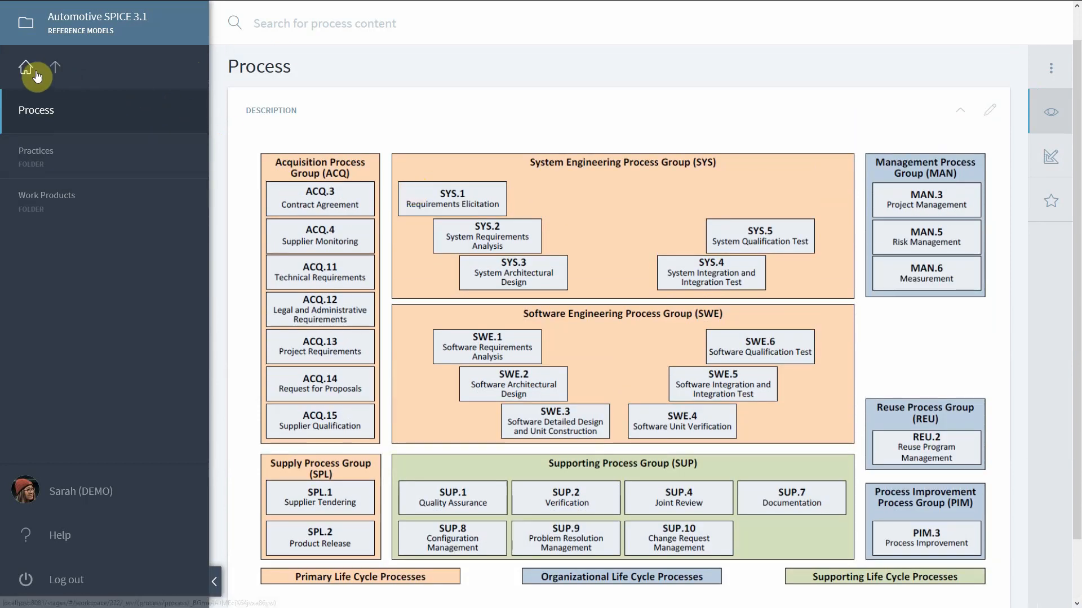
click(26, 66)
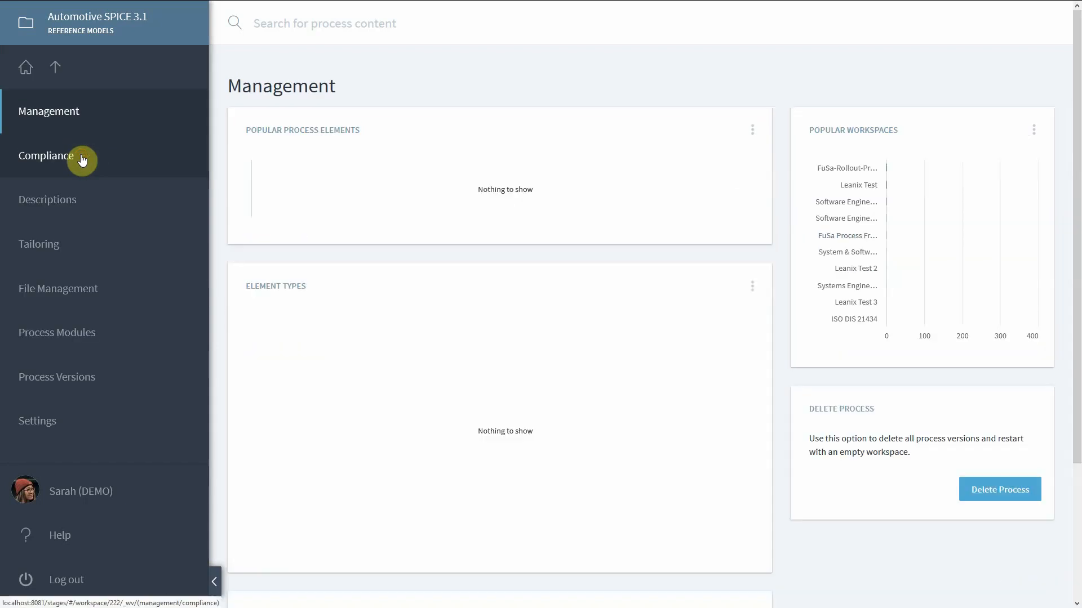
- List the Compliance scopes such as ACQ and MAN level-3 processes and the default scope
click(45, 155)
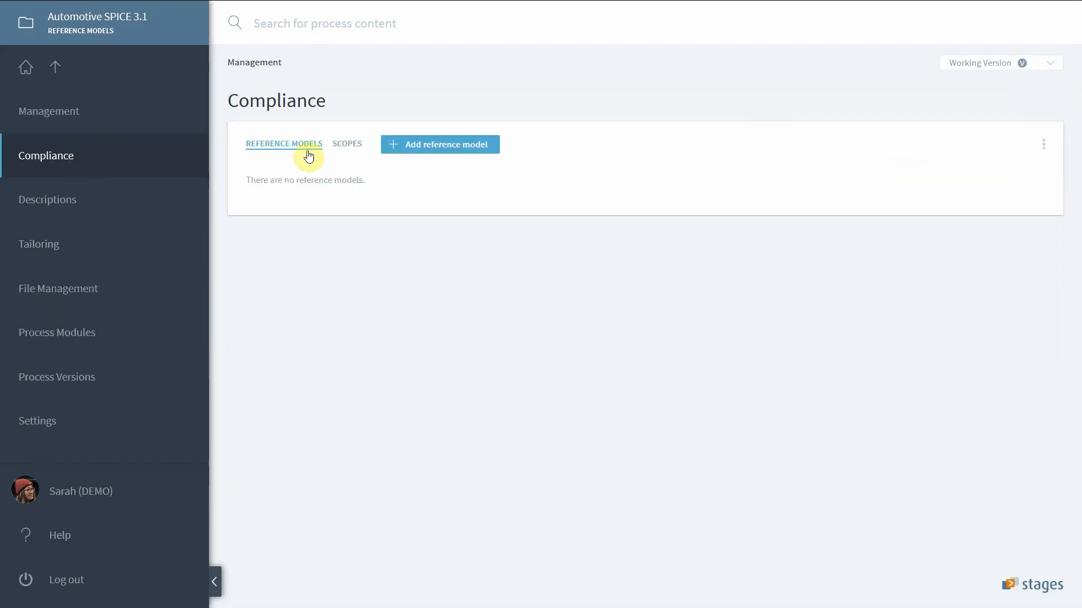
click(347, 143)
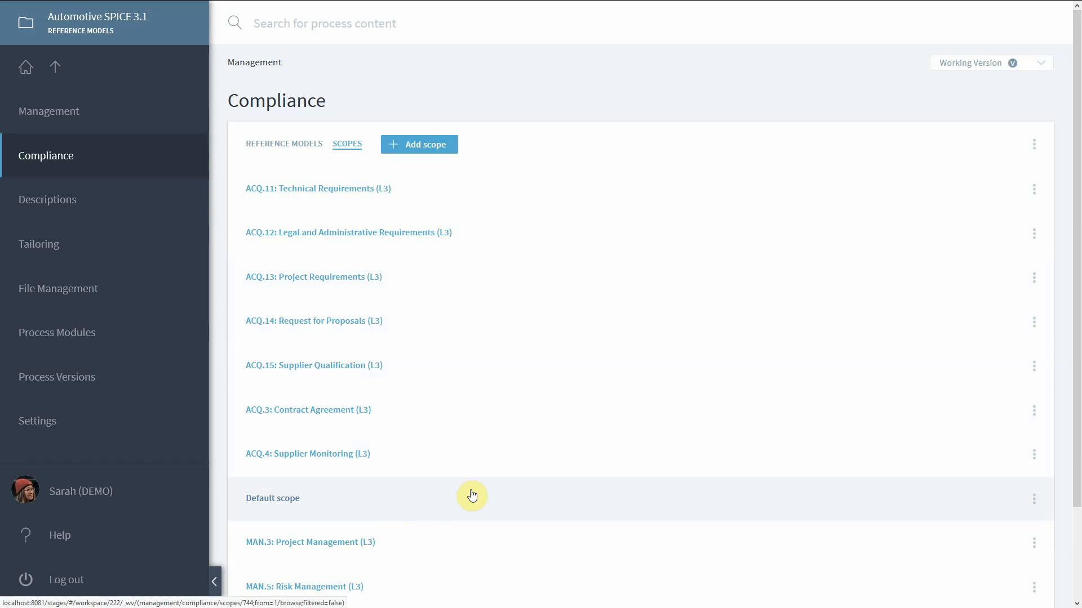
mouse_move(628, 407)
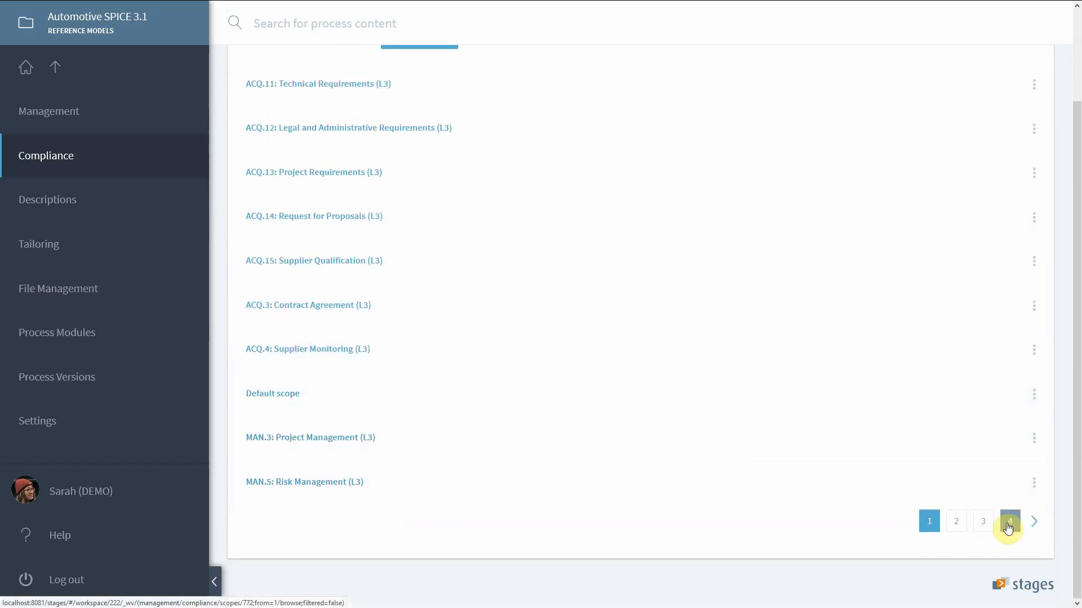
- Go to the last scopes page and open the SYS.5: System Qualification Test (L3) scope
click(1008, 520)
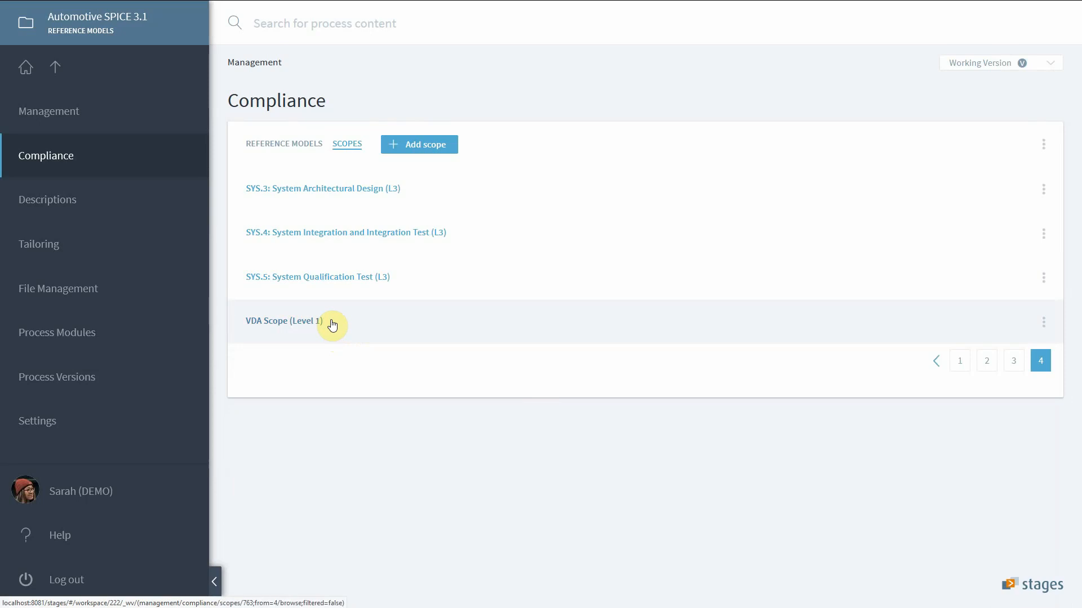
mouse_move(330, 285)
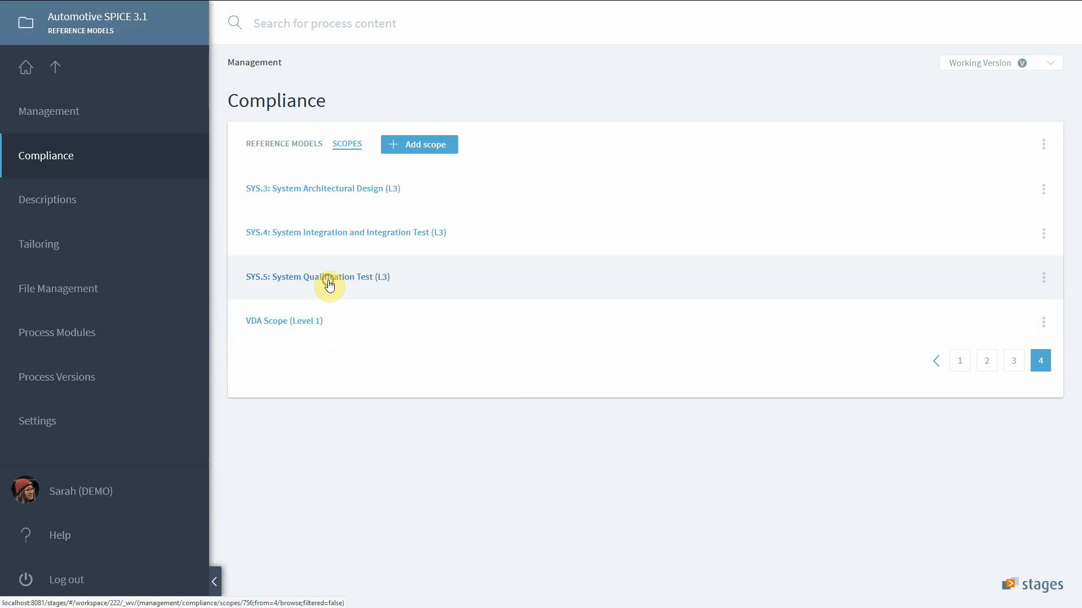
click(317, 277)
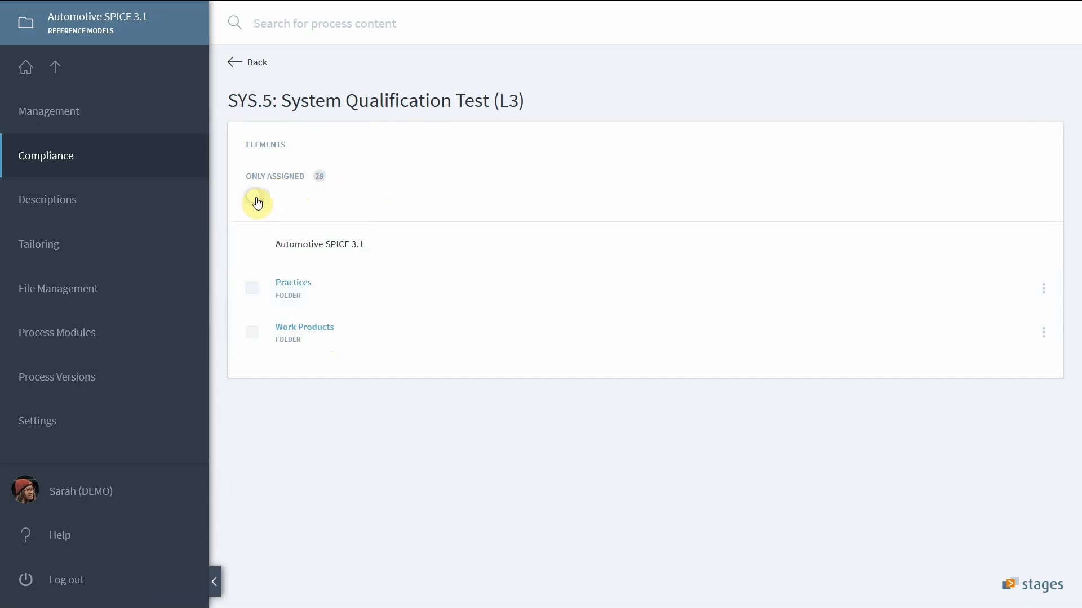
- Show only assigned elements, browse SYS.5 base practices BP1–BP7 under Practices > SYS, and return to the scopes list
click(257, 195)
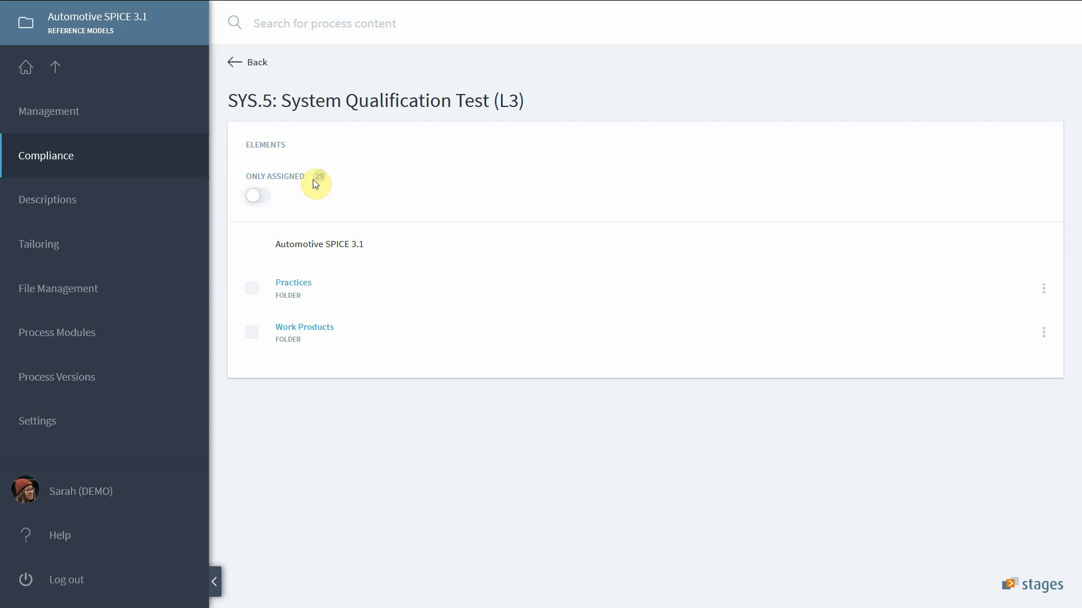
click(257, 195)
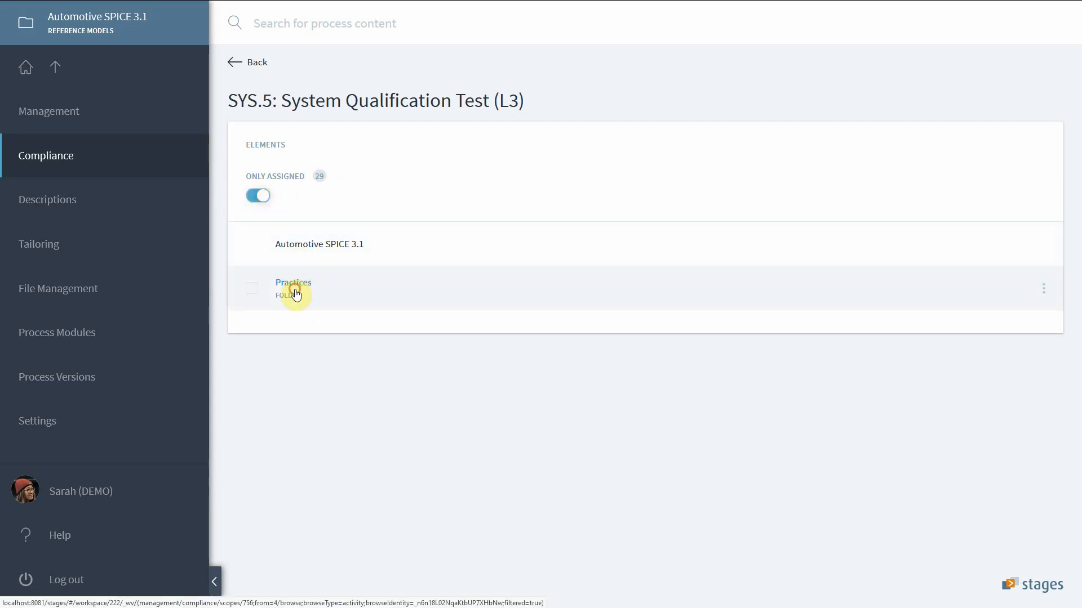
click(293, 282)
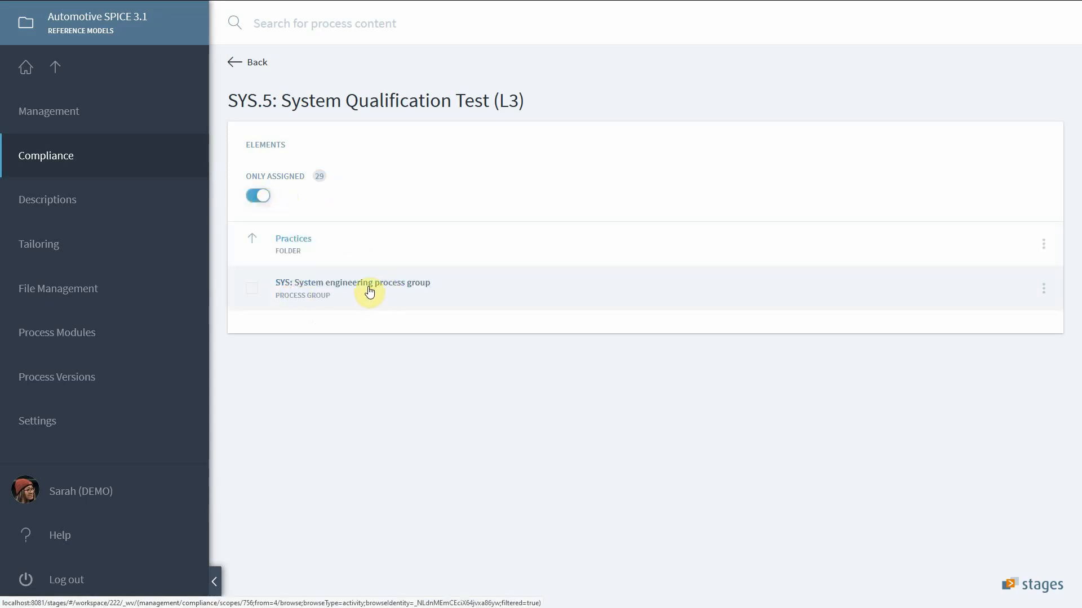
click(352, 288)
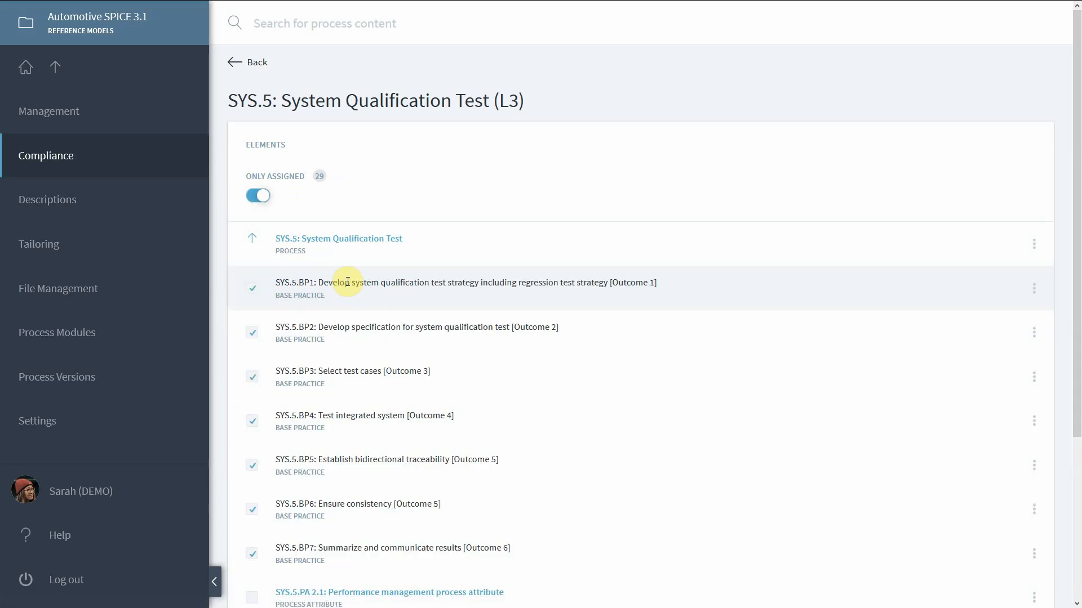
scroll(down, 3)
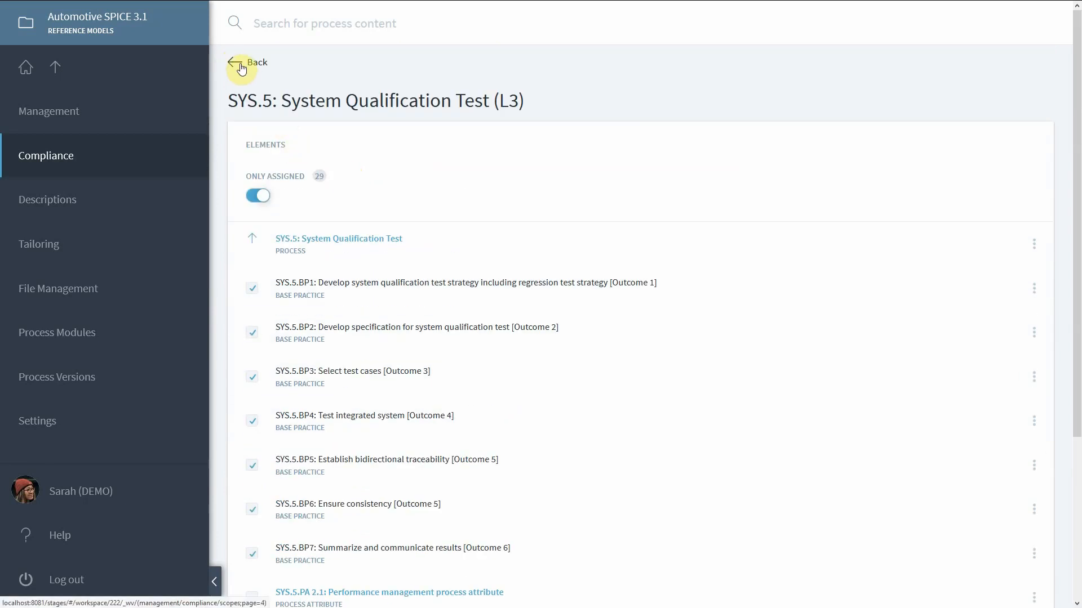
click(241, 62)
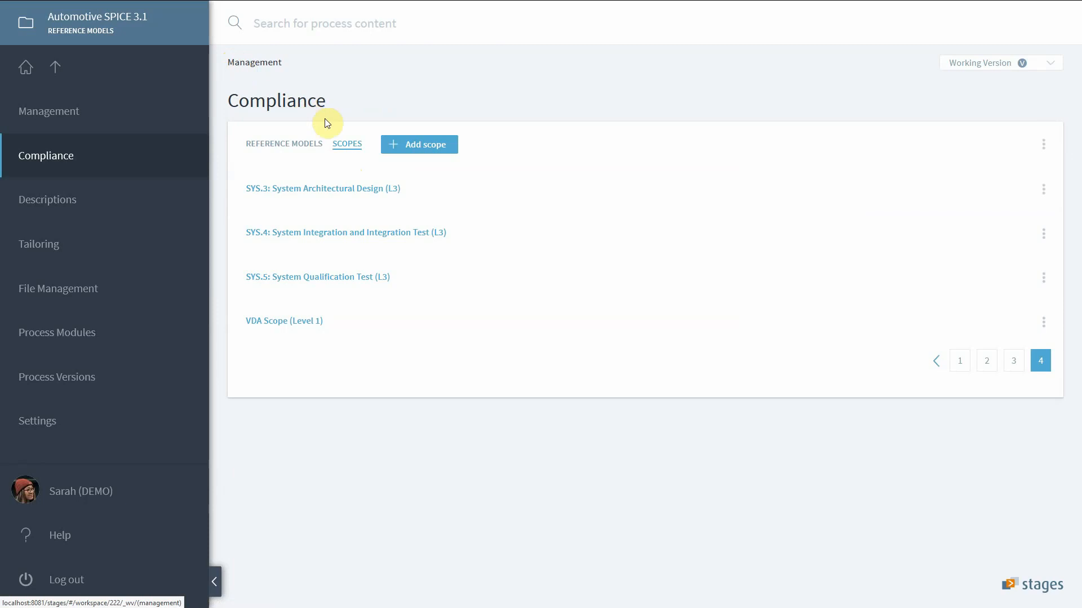
mouse_move(424, 144)
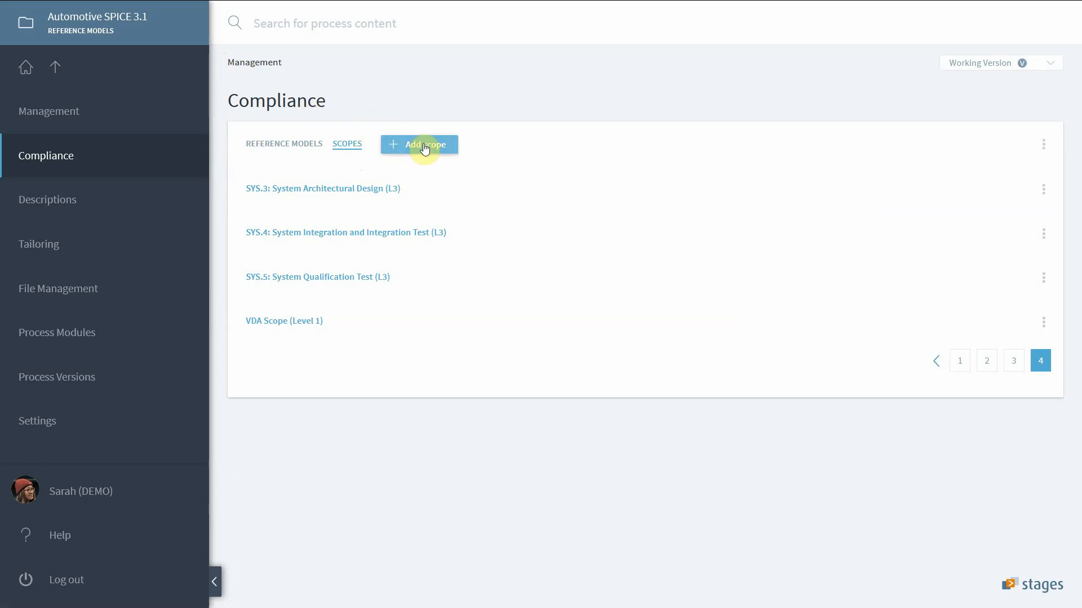
mouse_move(129, 66)
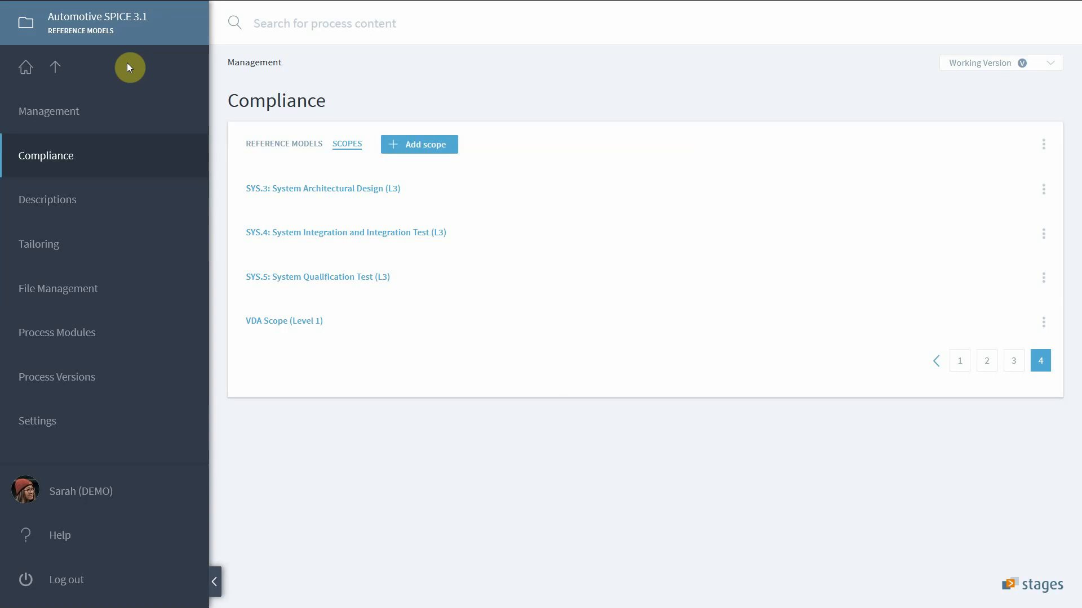
mouse_move(119, 211)
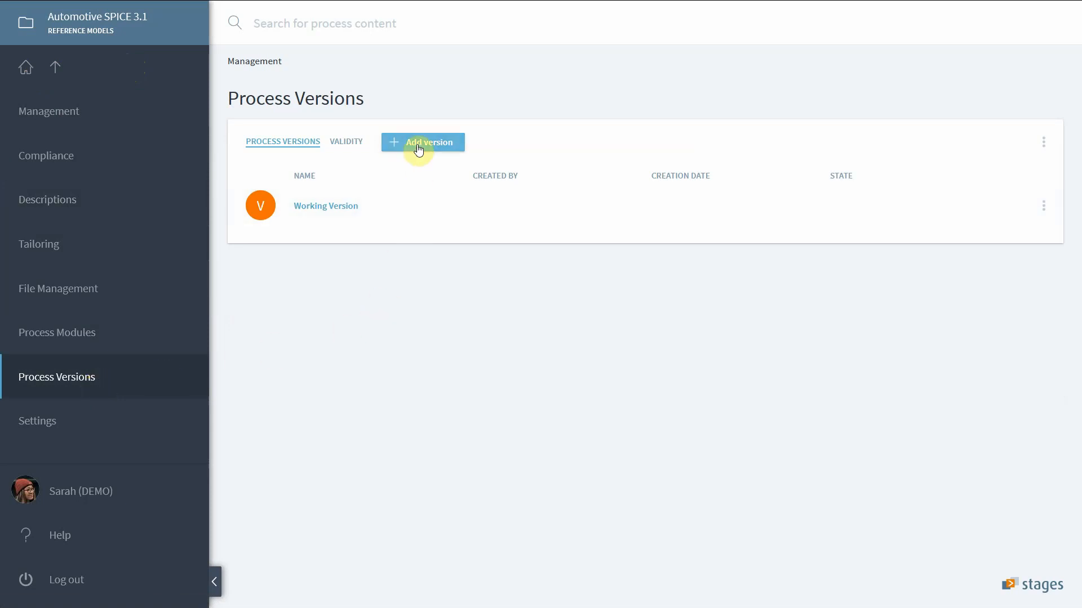
- Add process version V1.0 in Released state, released as the valid version, and return to the versions list
click(422, 142)
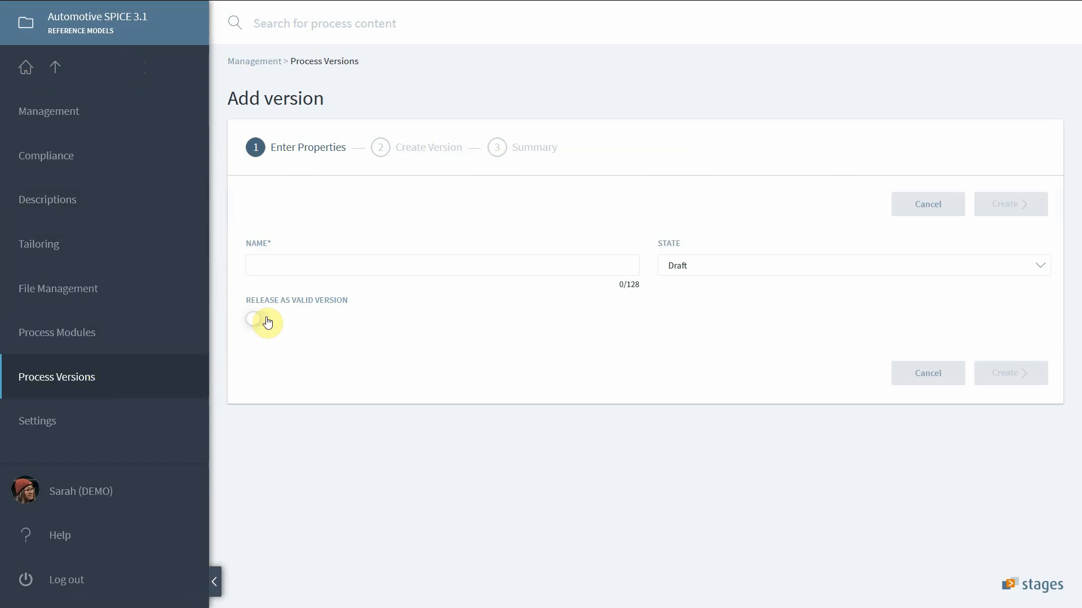
click(258, 319)
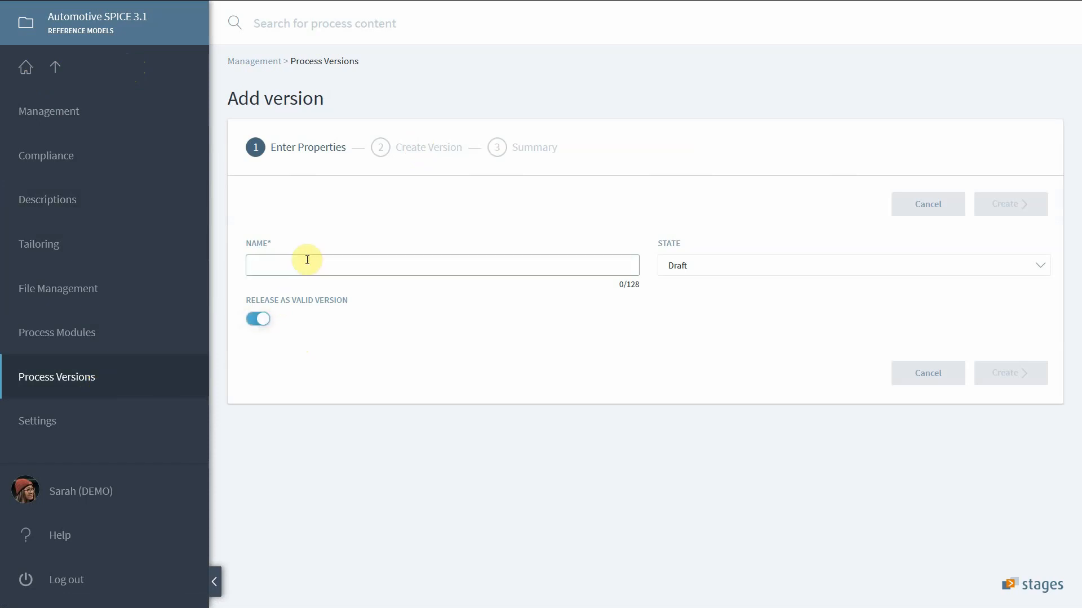
text(V1.0)
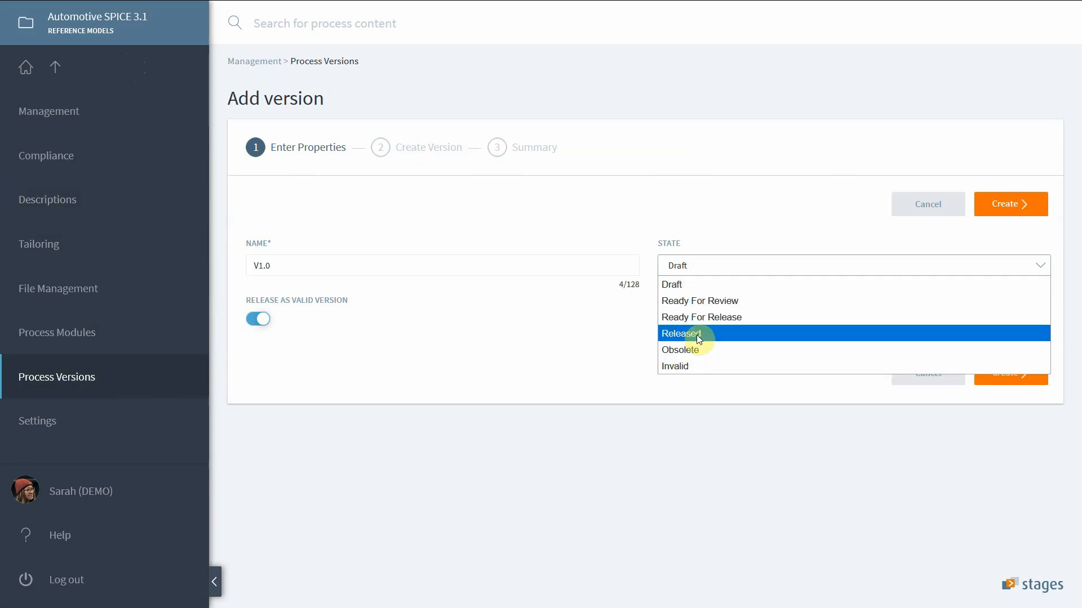
click(681, 333)
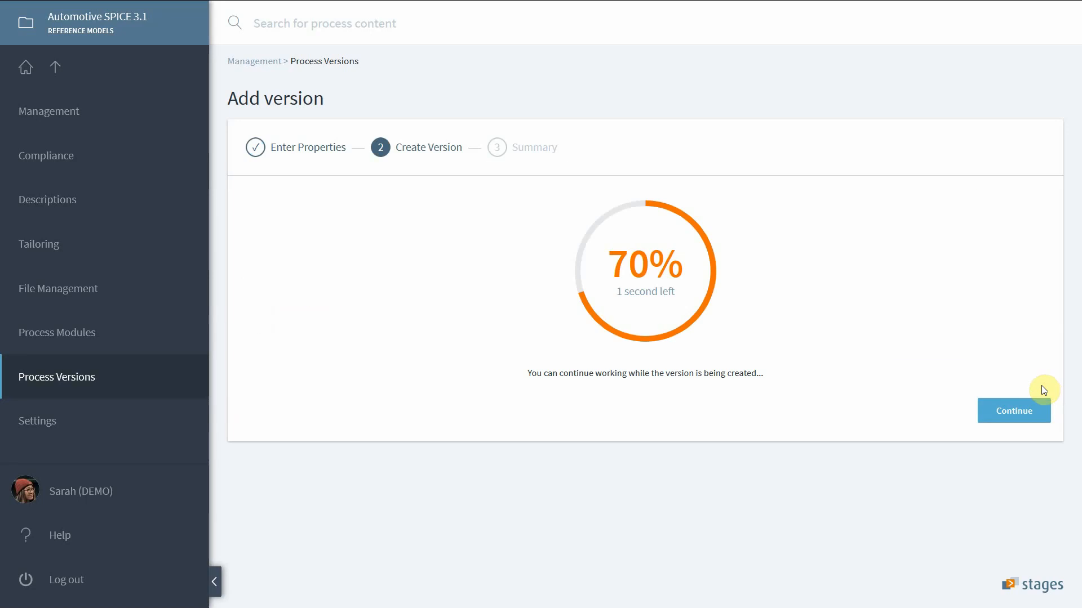
mouse_move(1018, 356)
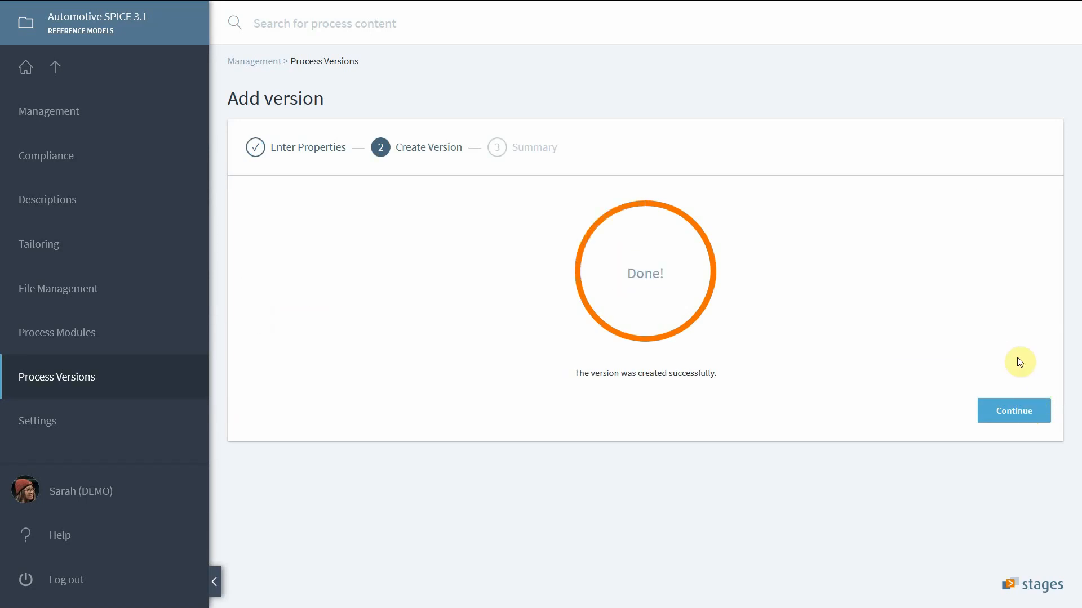
click(1013, 410)
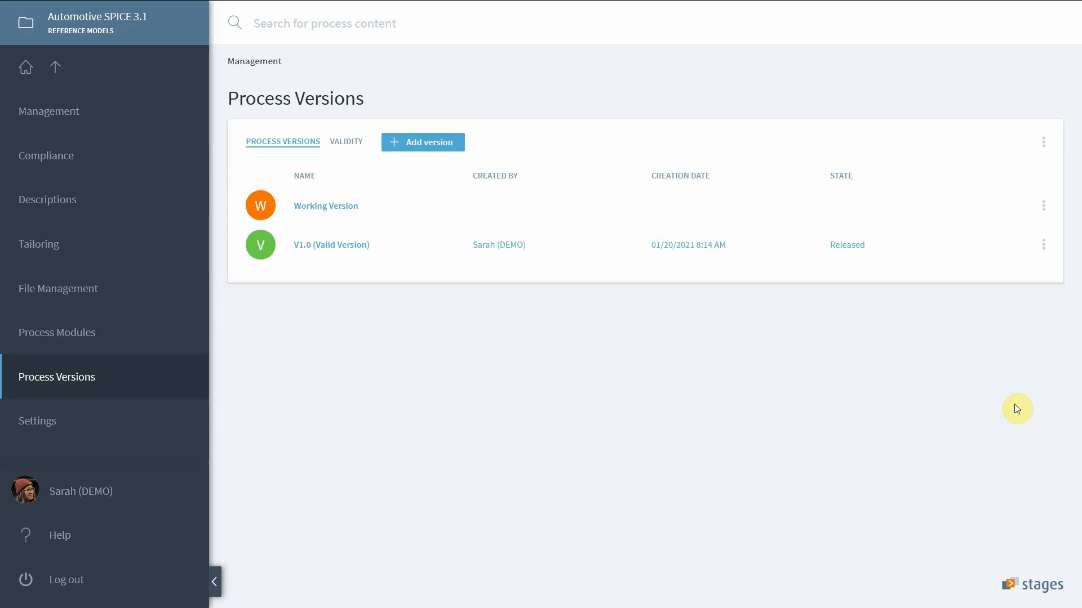
mouse_move(802, 391)
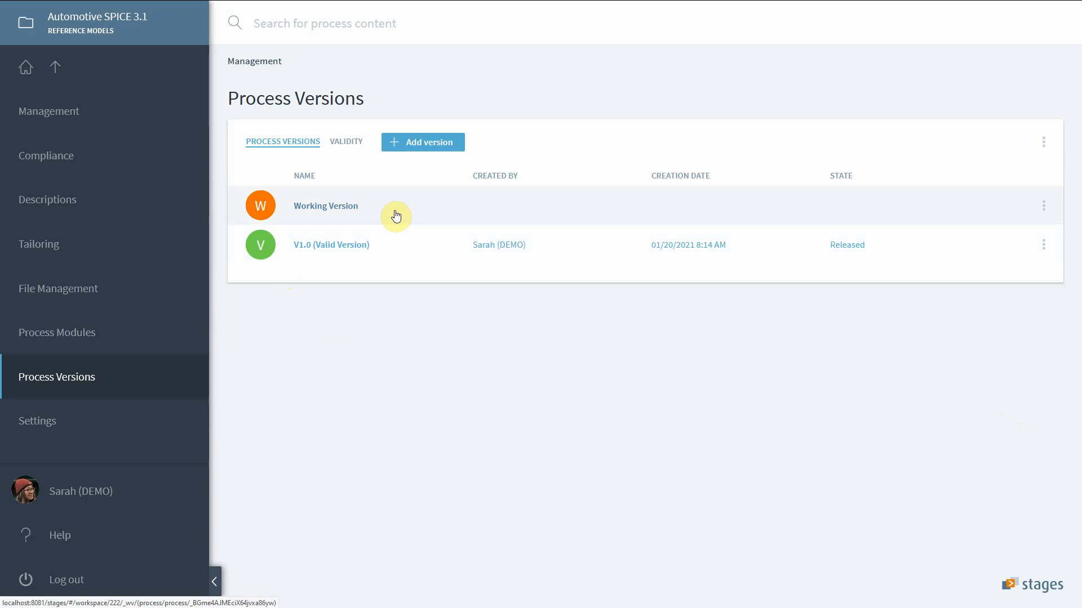
mouse_move(337, 343)
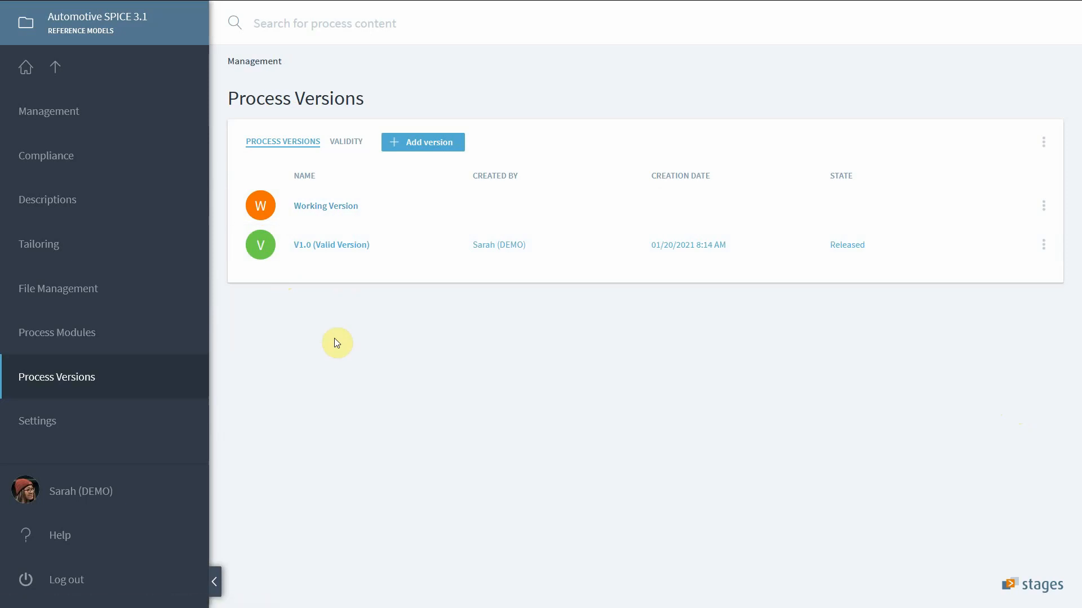
mouse_move(330, 343)
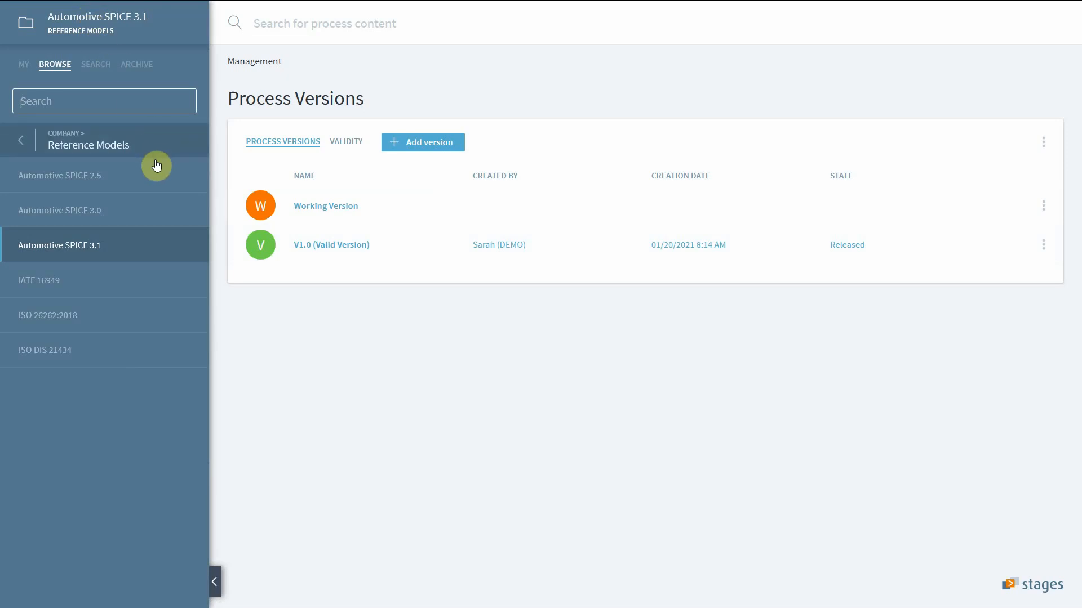
mouse_move(172, 245)
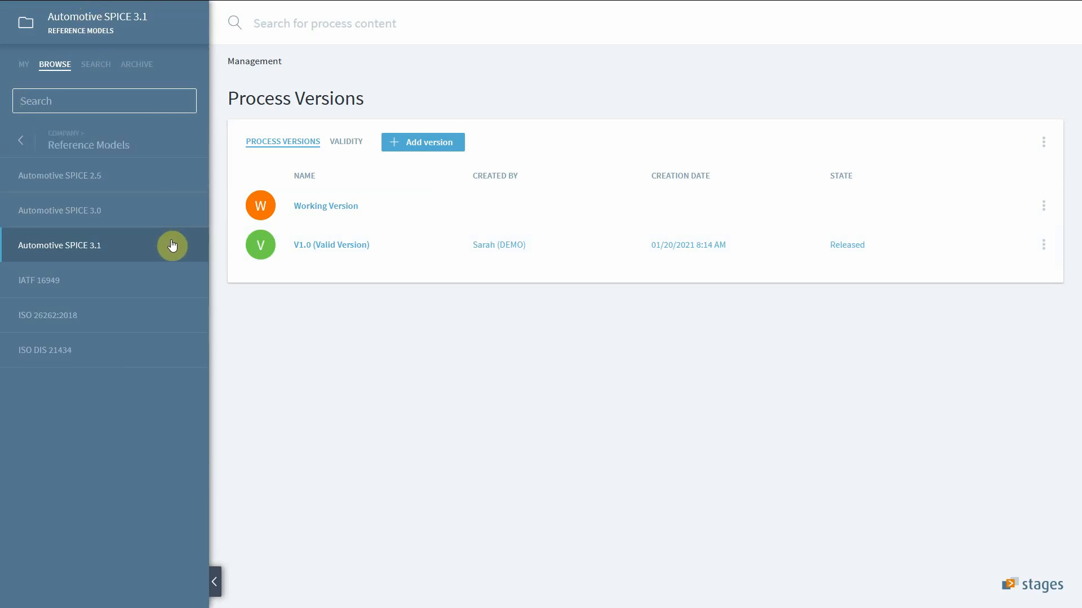
mouse_move(168, 225)
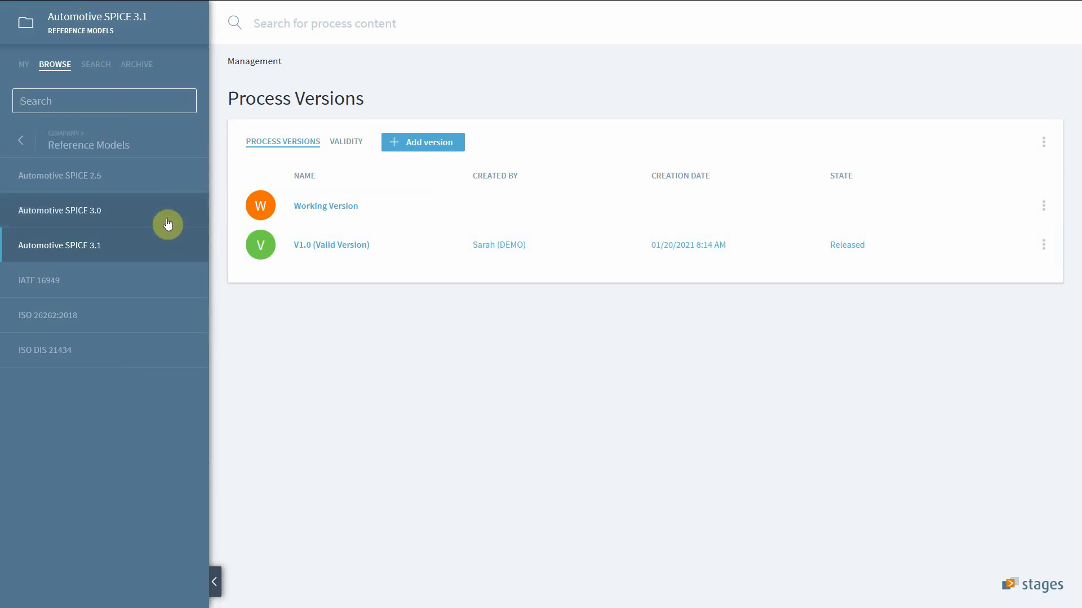
mouse_move(163, 223)
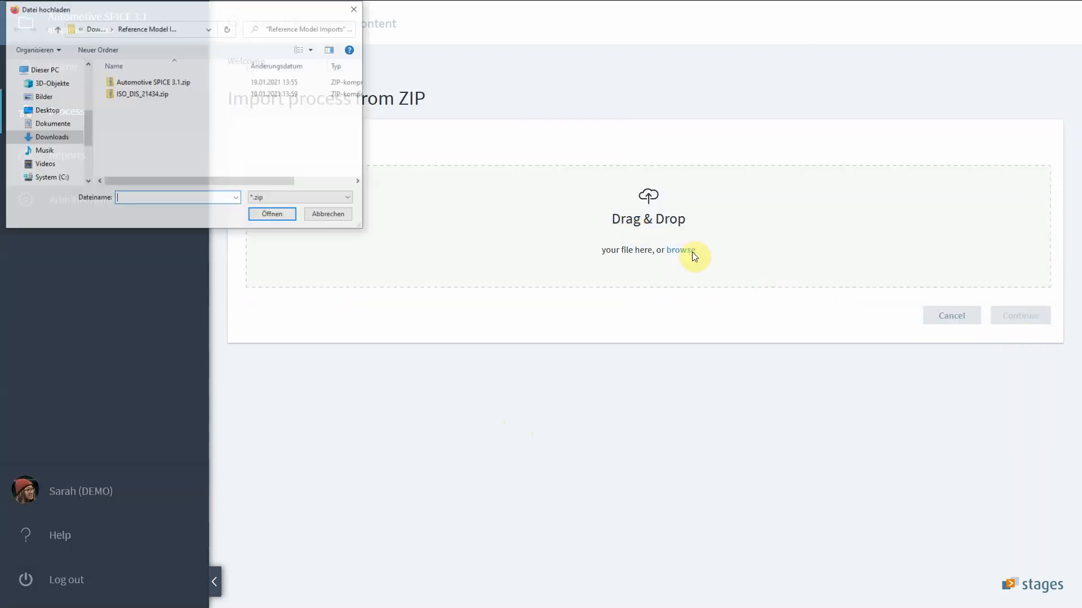
- Select Automotive SPICE 3.1.zip in the upload dialog and run the import again
click(152, 81)
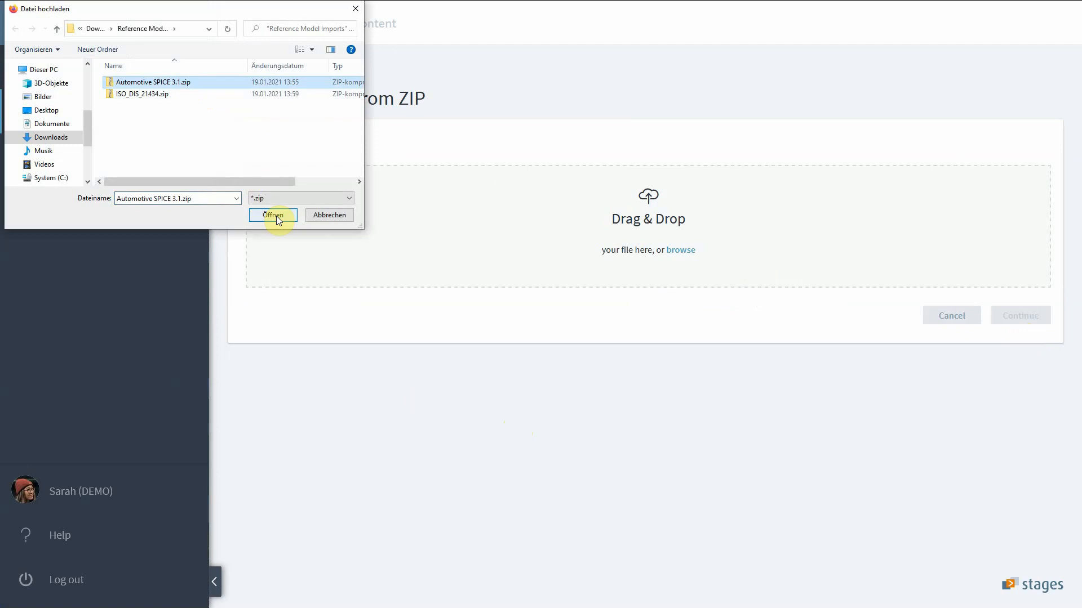
click(271, 216)
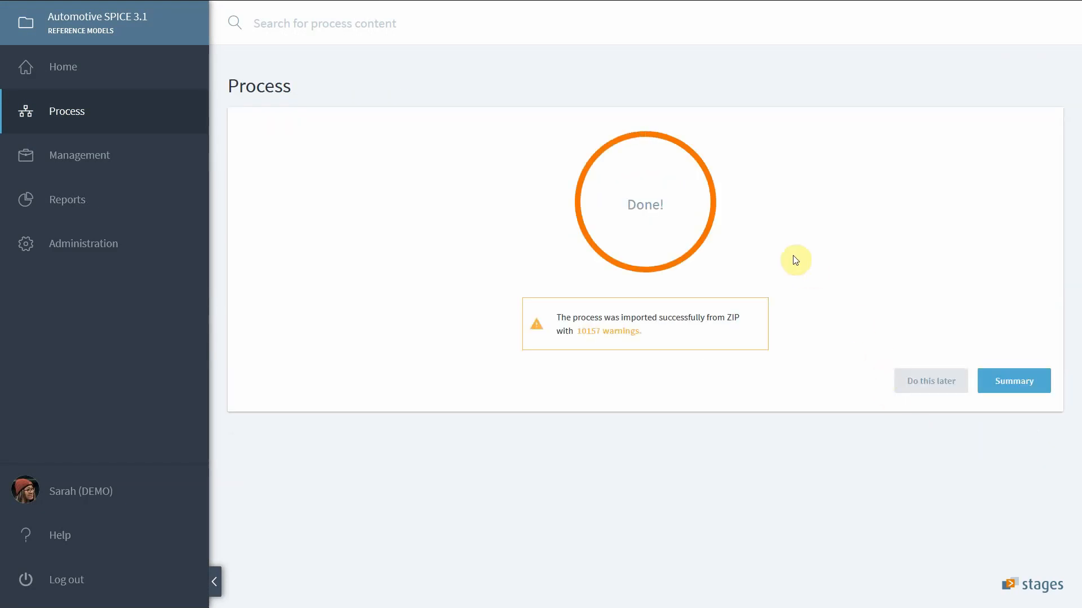
mouse_move(629, 191)
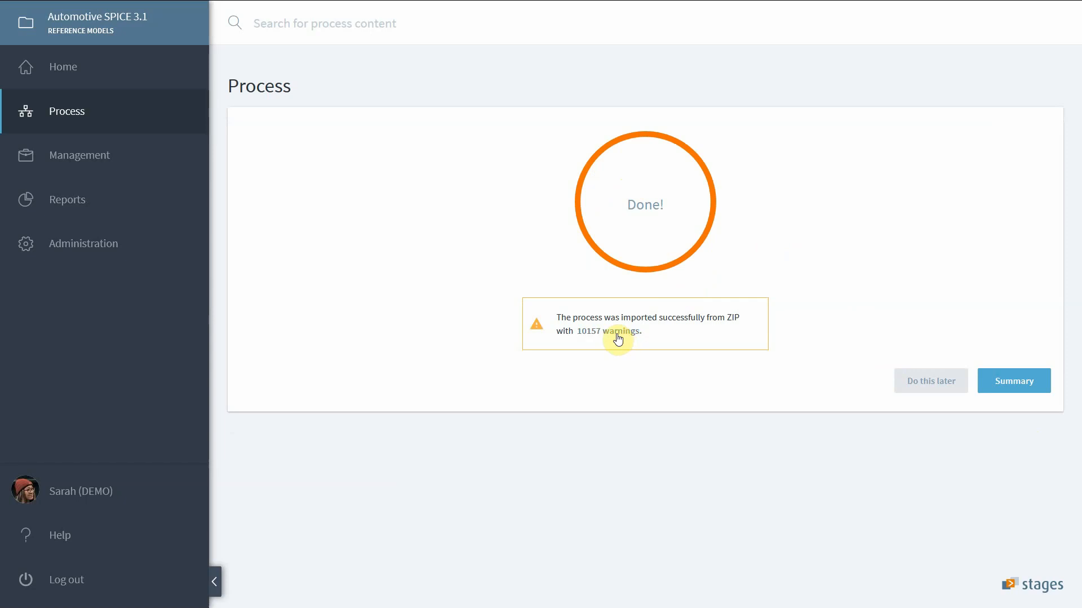
- Show the import summary via the '10157 warnings' link in the result message
click(1013, 381)
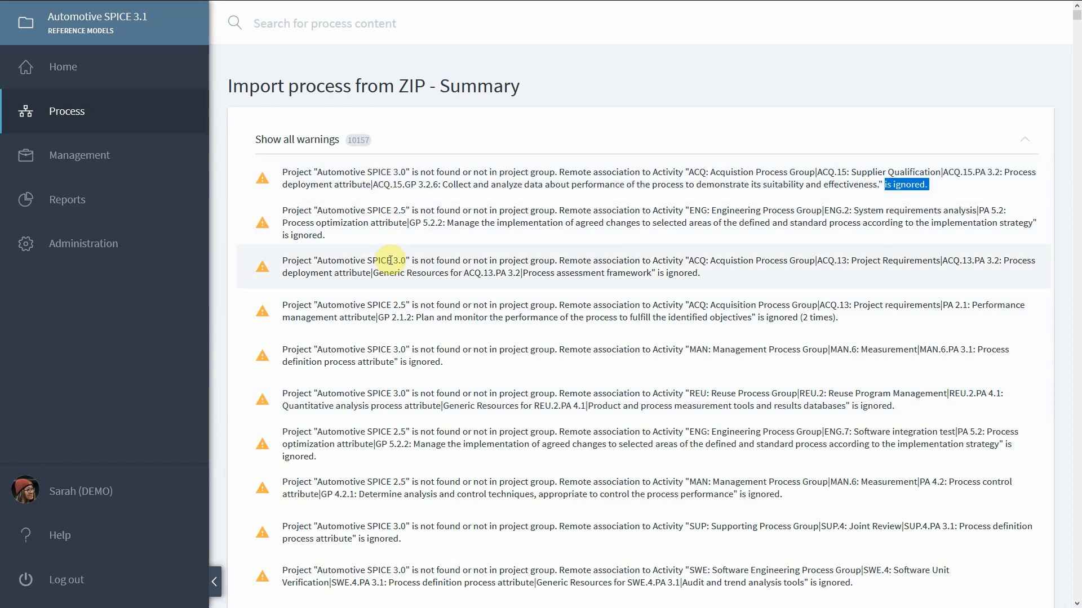
mouse_move(391, 239)
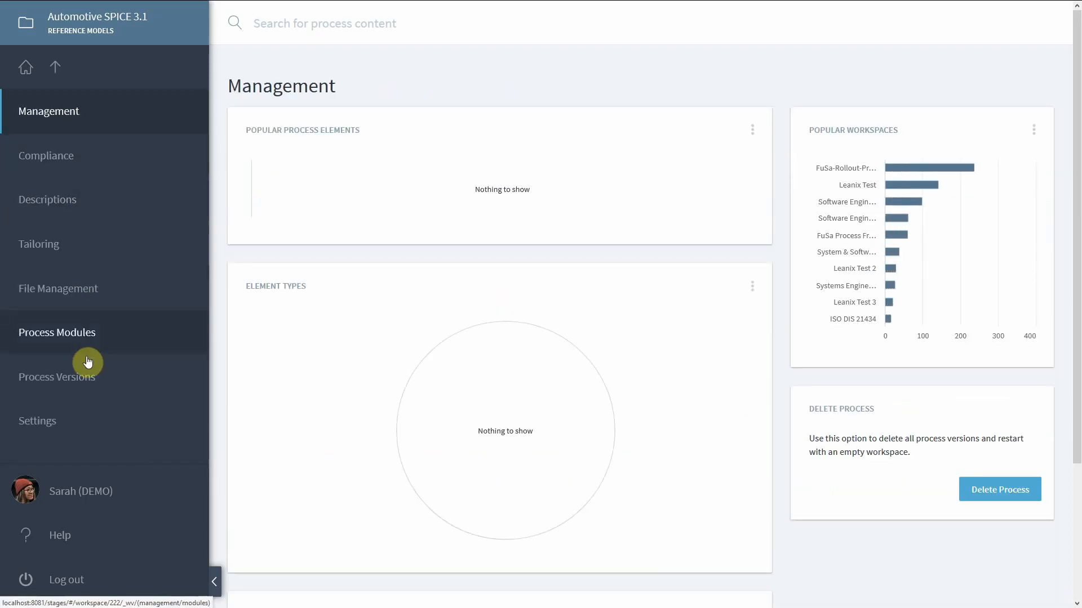
- From Process Versions, add version V1.0 in Released state as the valid version and return to the list
click(57, 377)
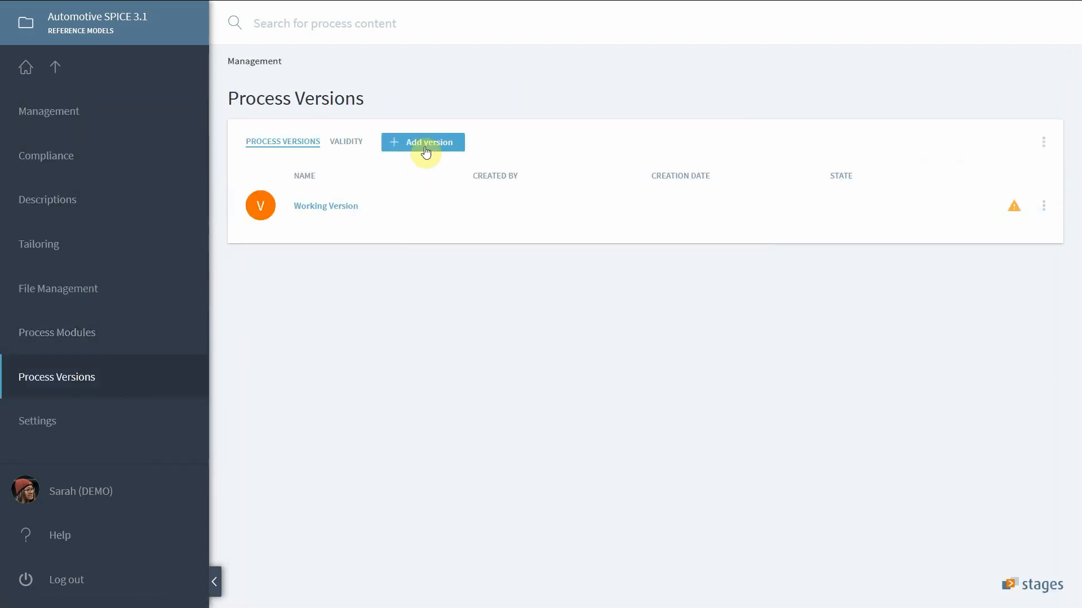
click(422, 142)
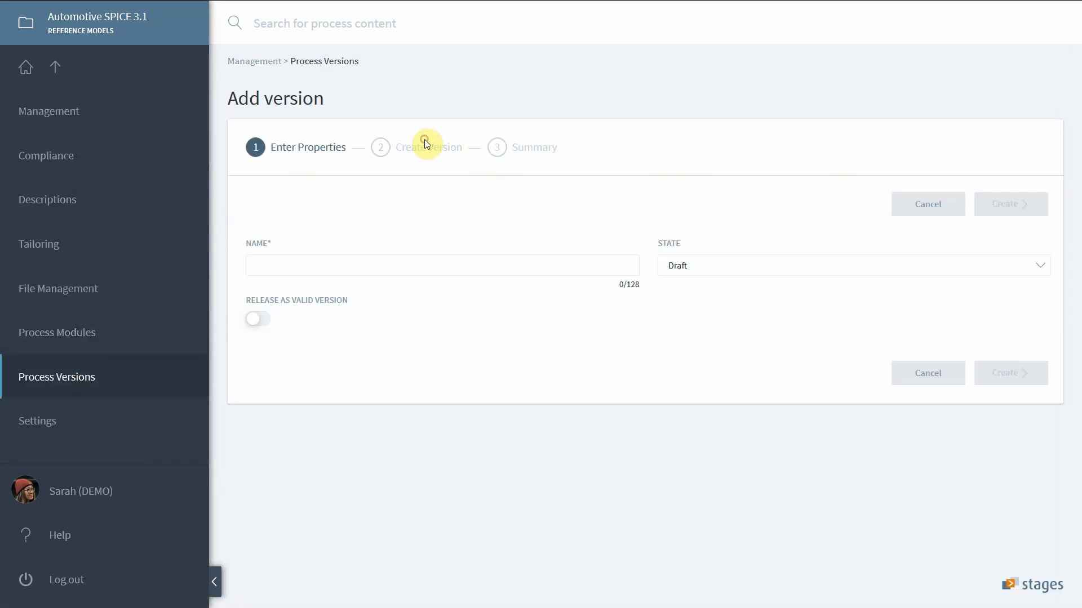
mouse_move(442, 265)
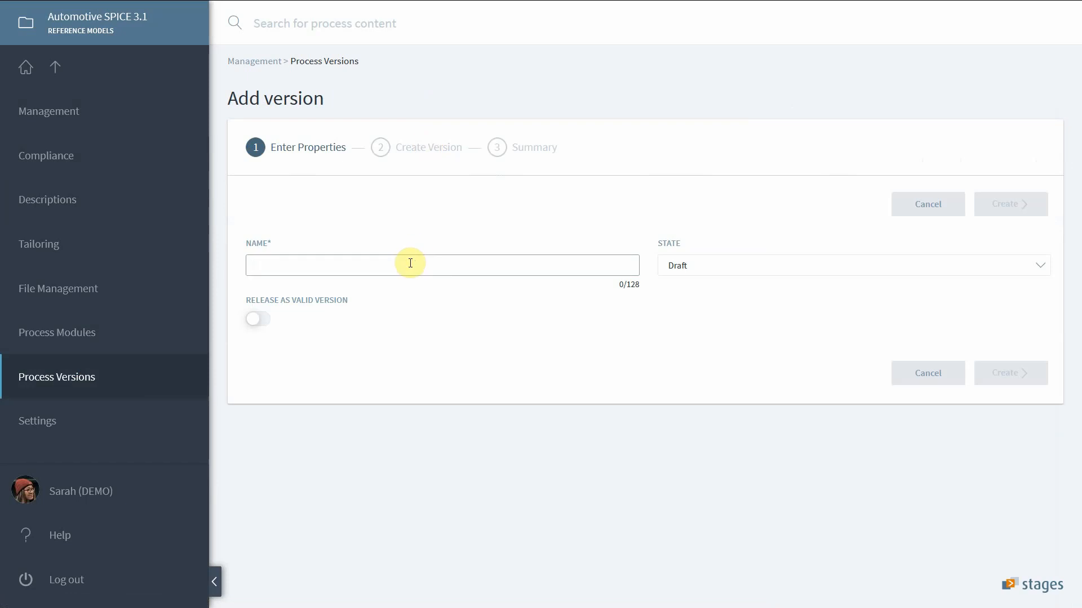
text(V1.0)
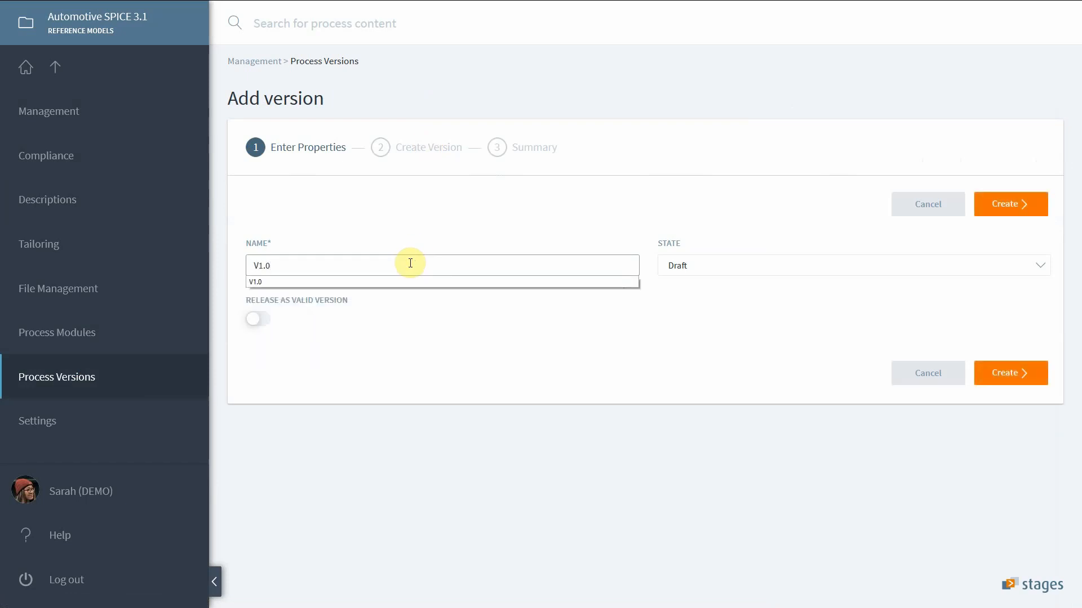
click(852, 266)
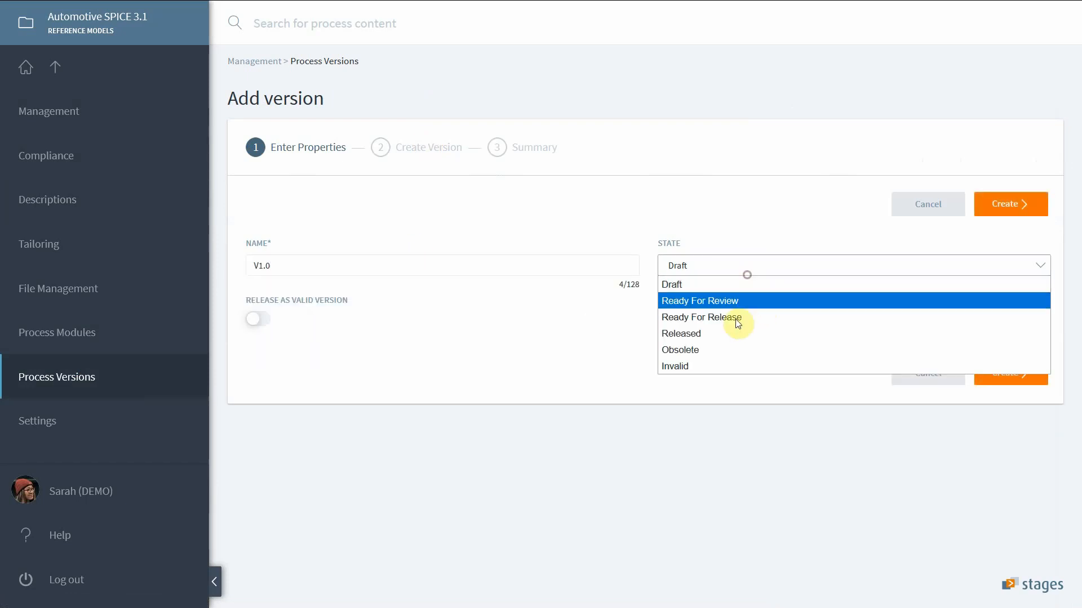
click(681, 334)
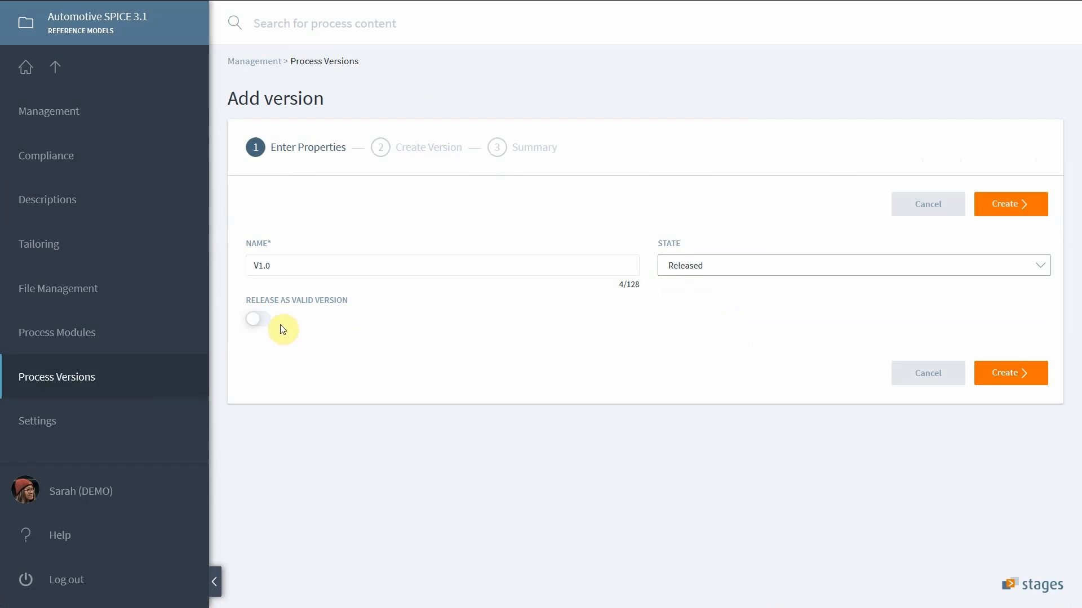
click(258, 319)
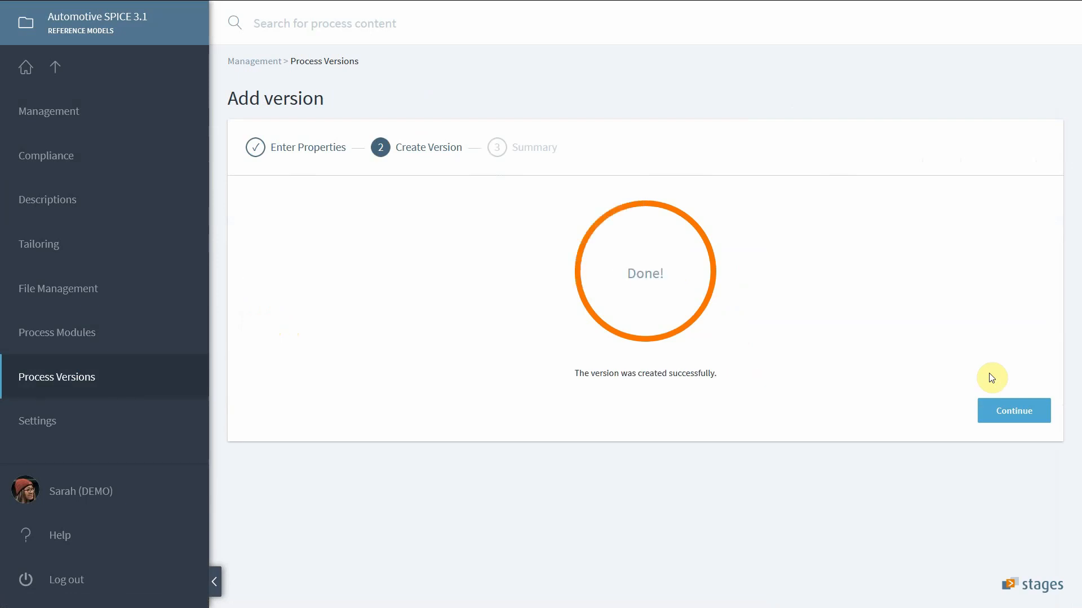
click(1013, 412)
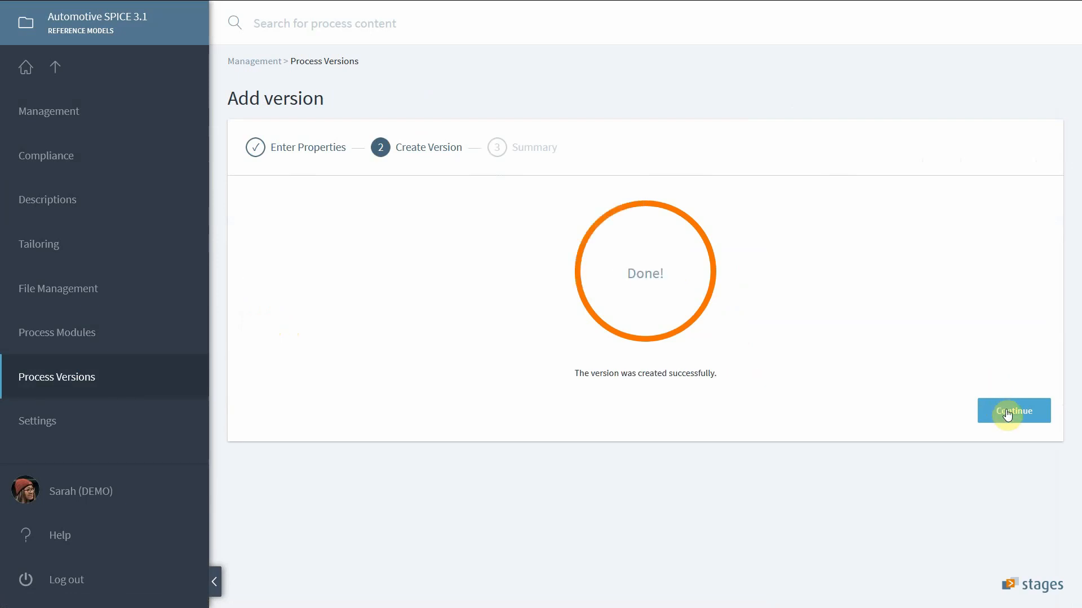
click(1013, 411)
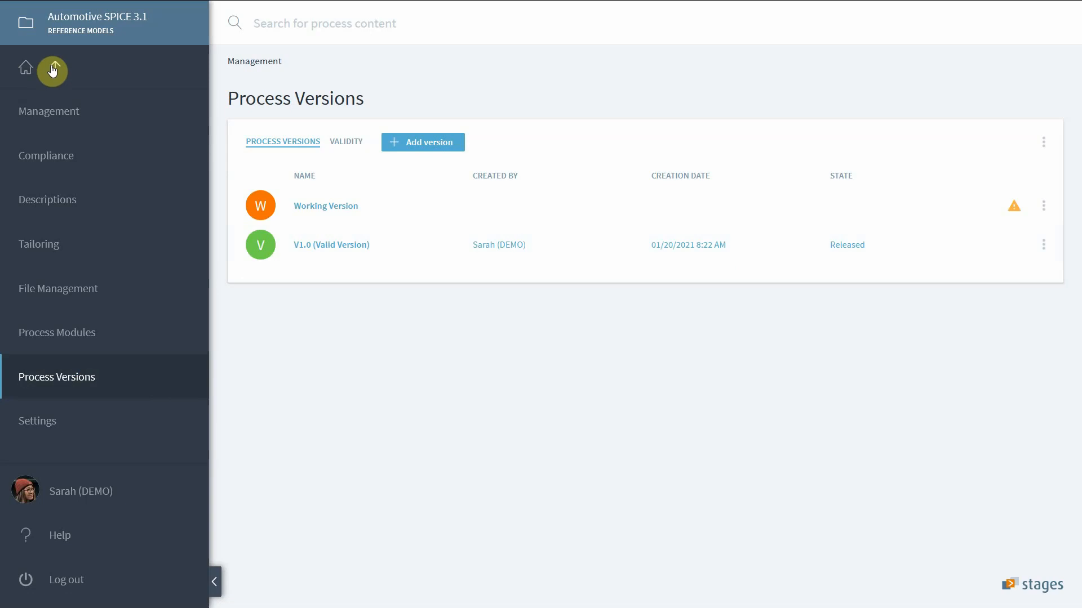
- Navigate from the workspace top level to Process to show the Automotive SPICE 3.1 overview diagram
click(26, 66)
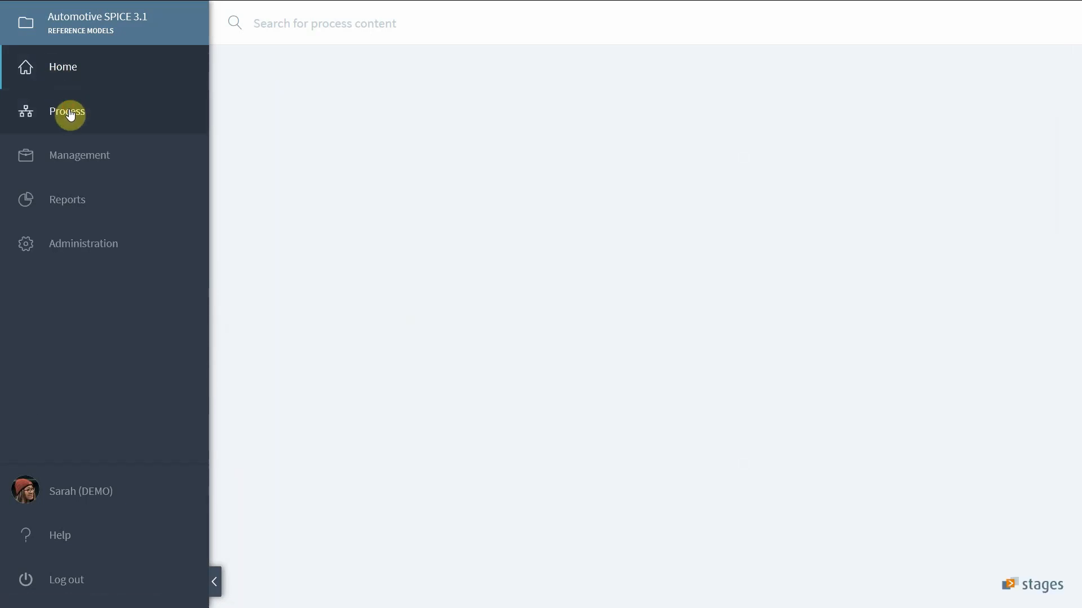
click(66, 112)
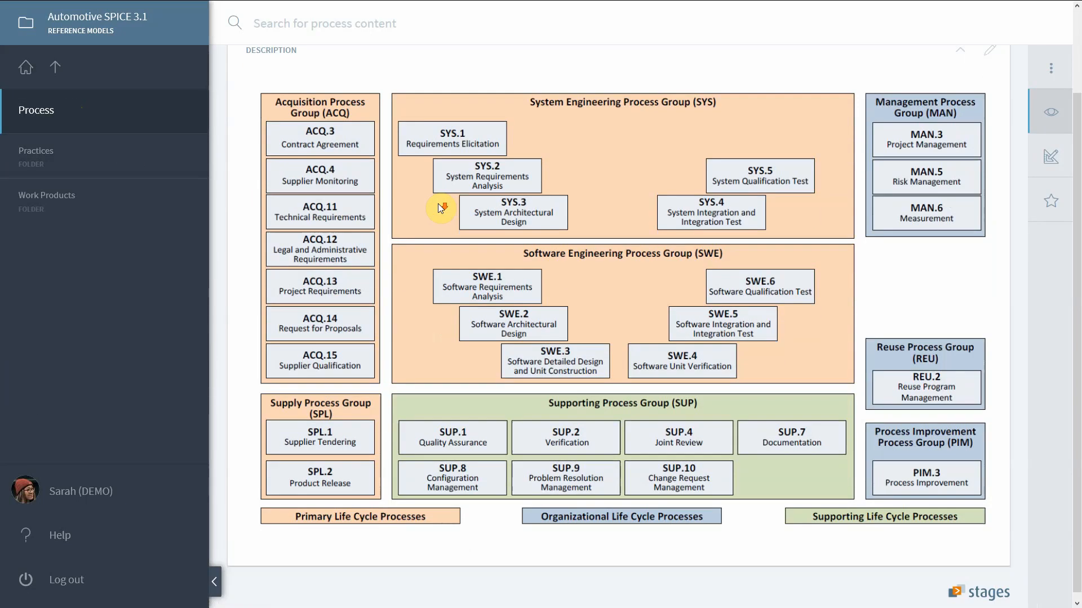